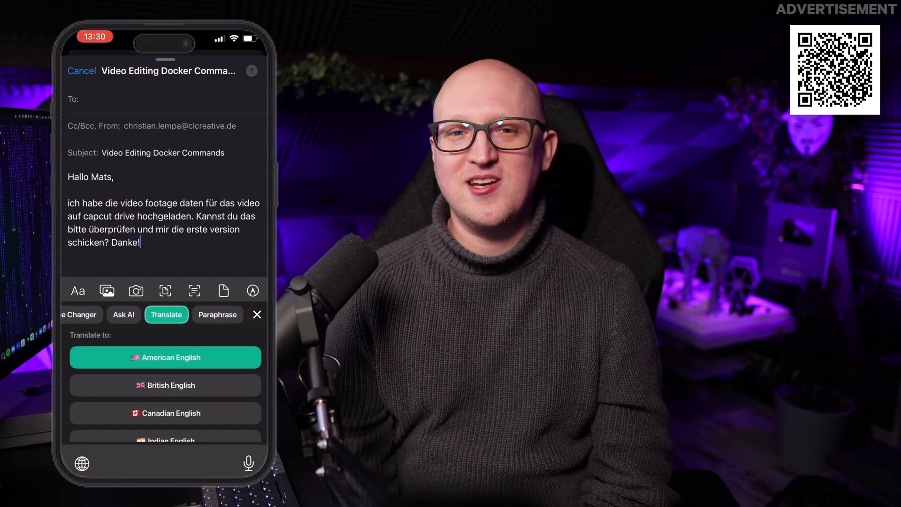
- Translate the draft to American English, then apply the Business tone via Tone Changer
click(165, 357)
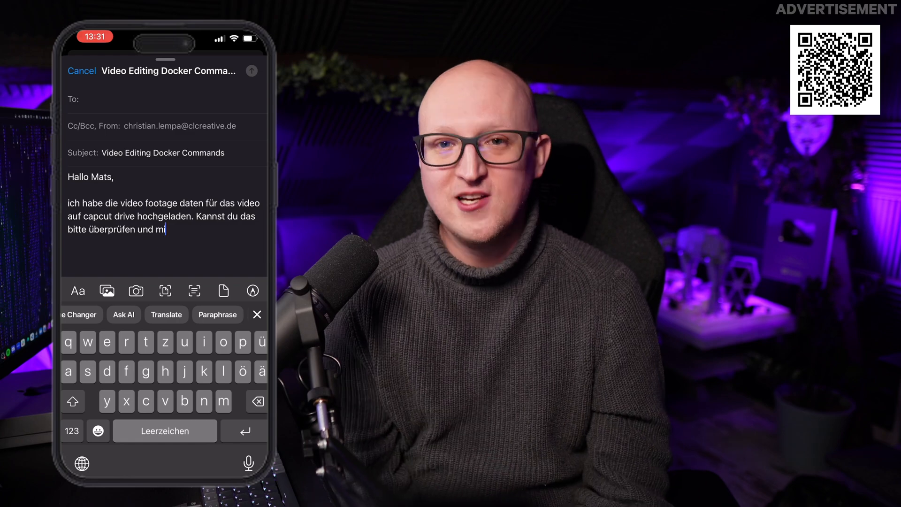
click(166, 314)
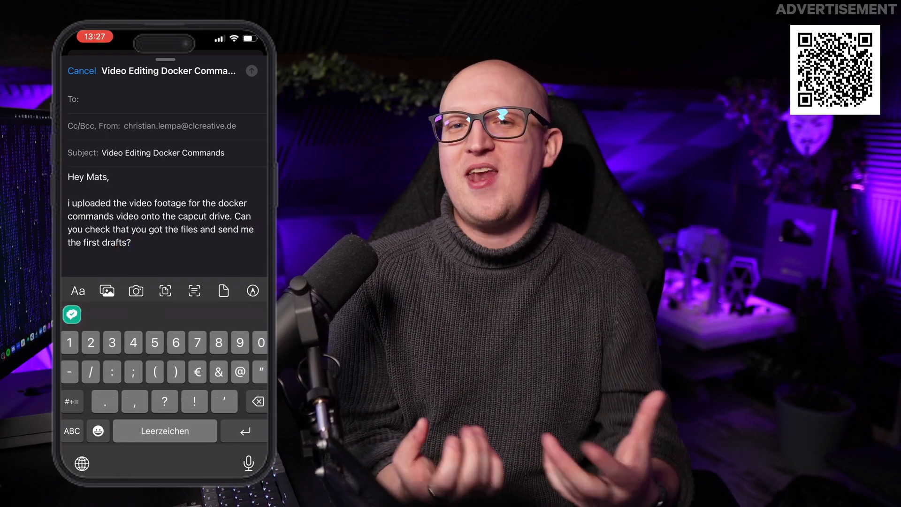
click(72, 315)
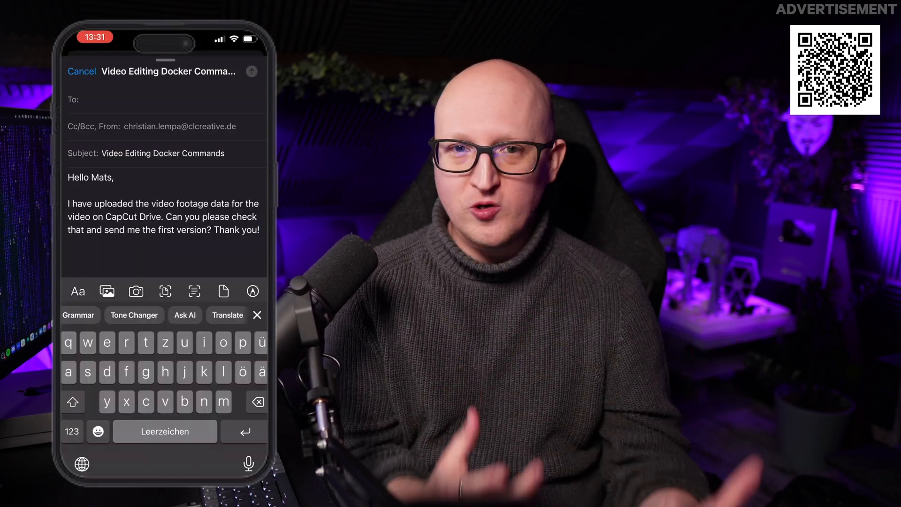
click(133, 315)
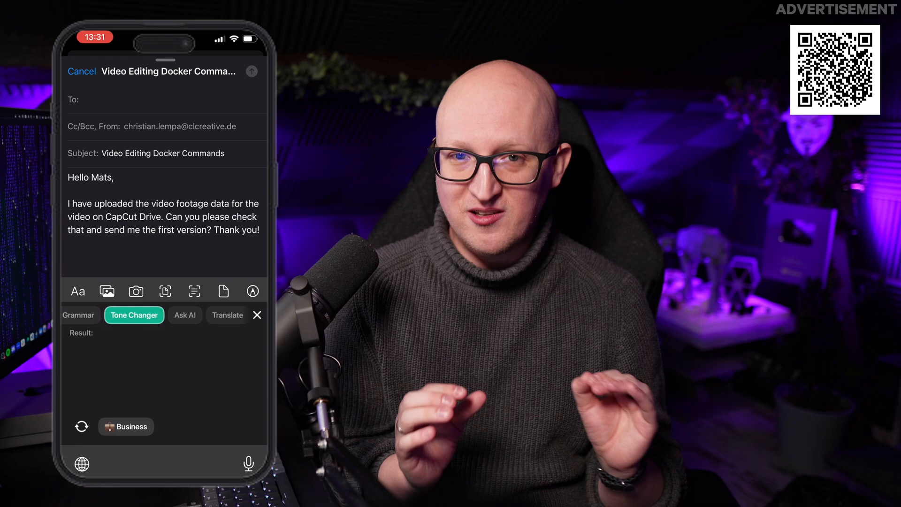
click(134, 315)
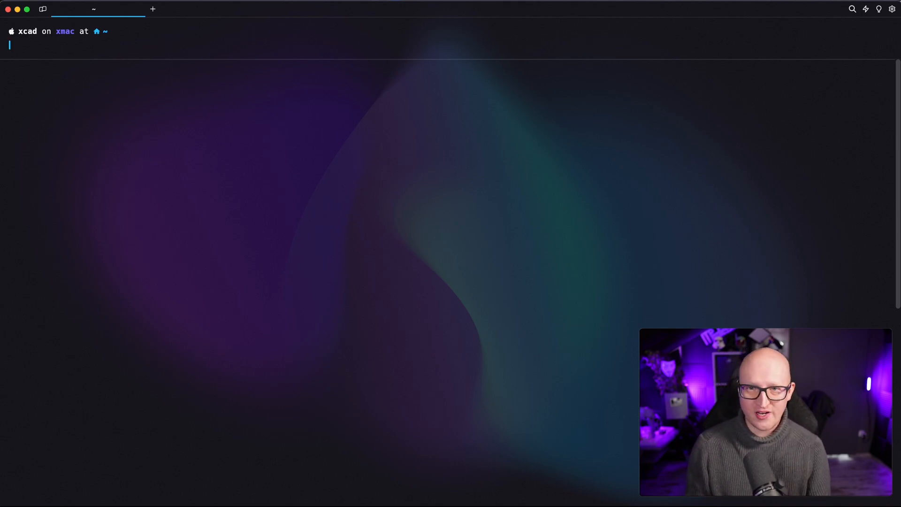
- Show Docker's disk usage per type with docker system df
text(docker system)
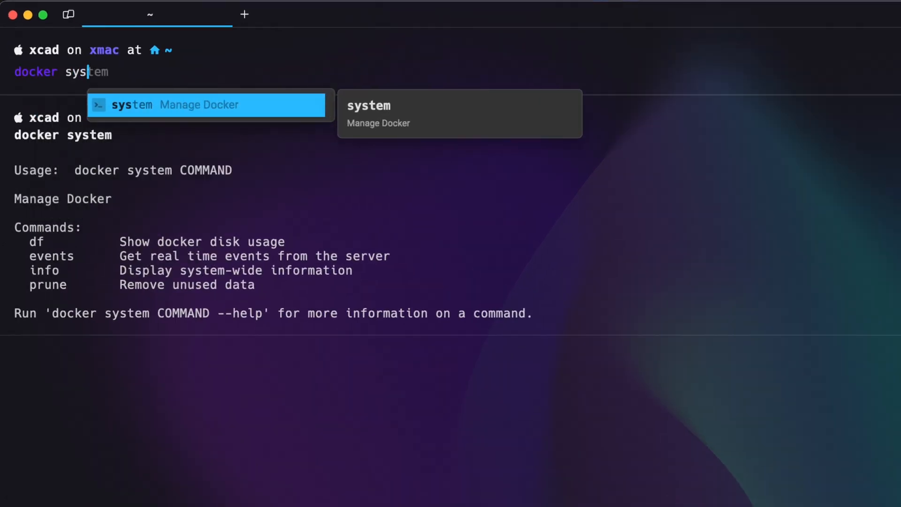
key(Enter)
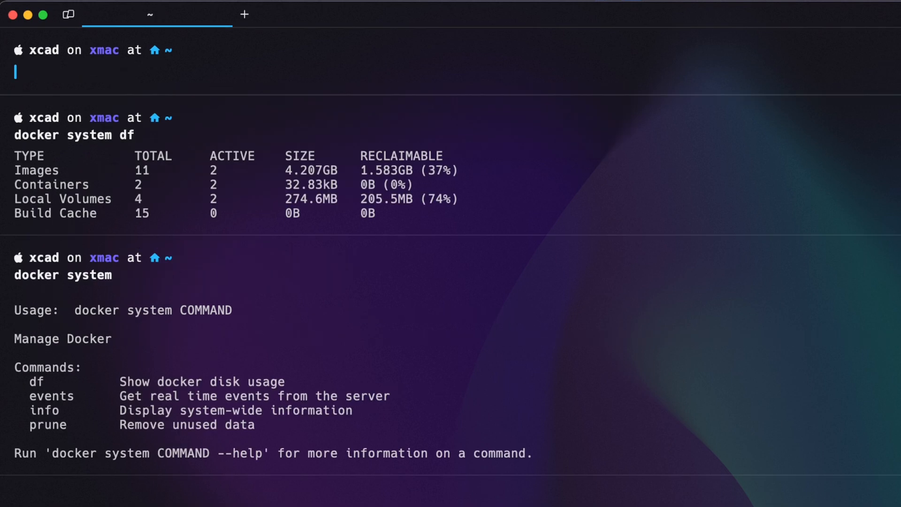
mouse_move(30, 192)
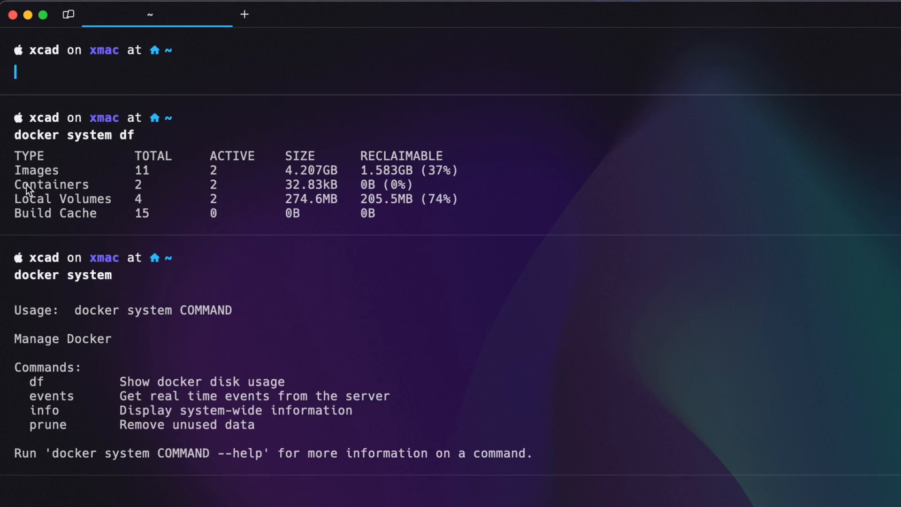
mouse_move(142, 214)
text(docker system)
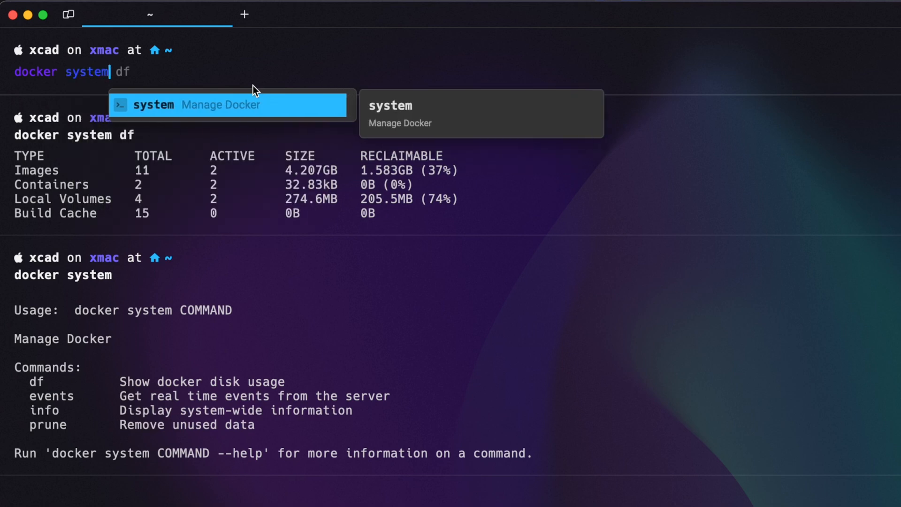
- Start docker system prune, review the removal warning and decline it with n
text(pr)
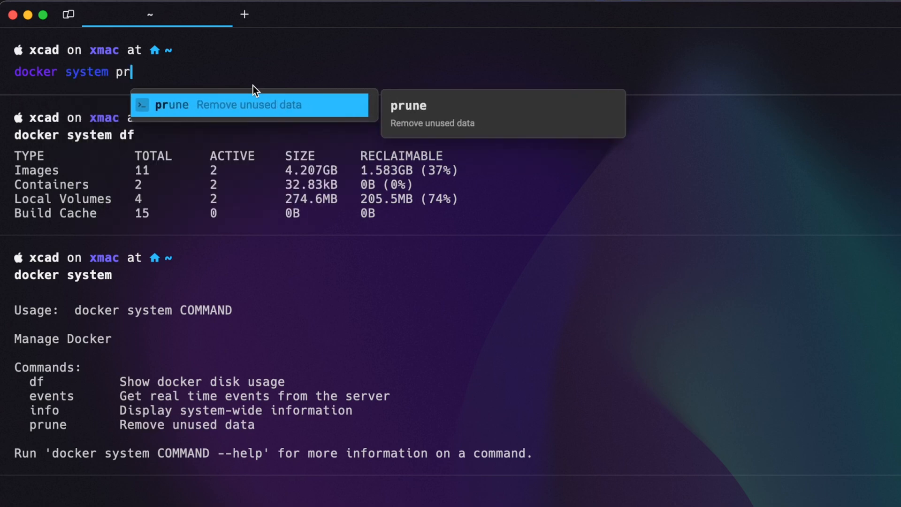
key(Enter)
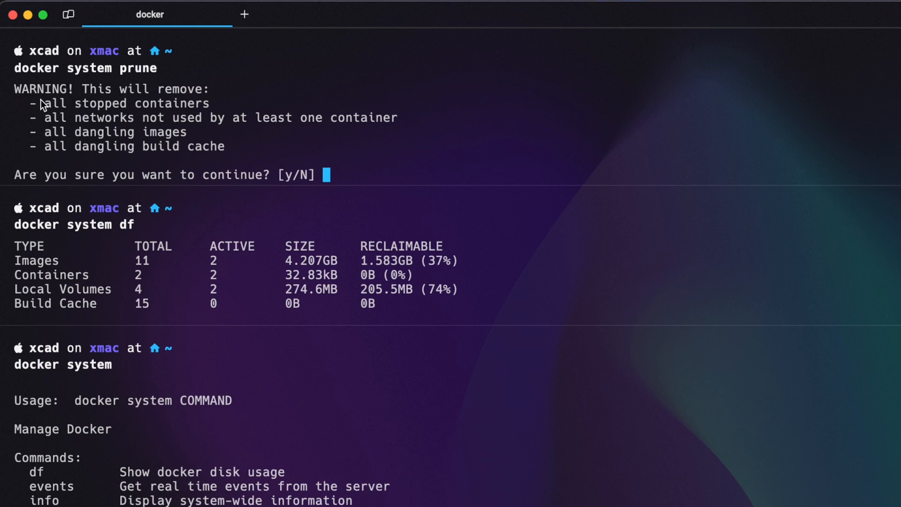
drag(43, 118, 205, 118)
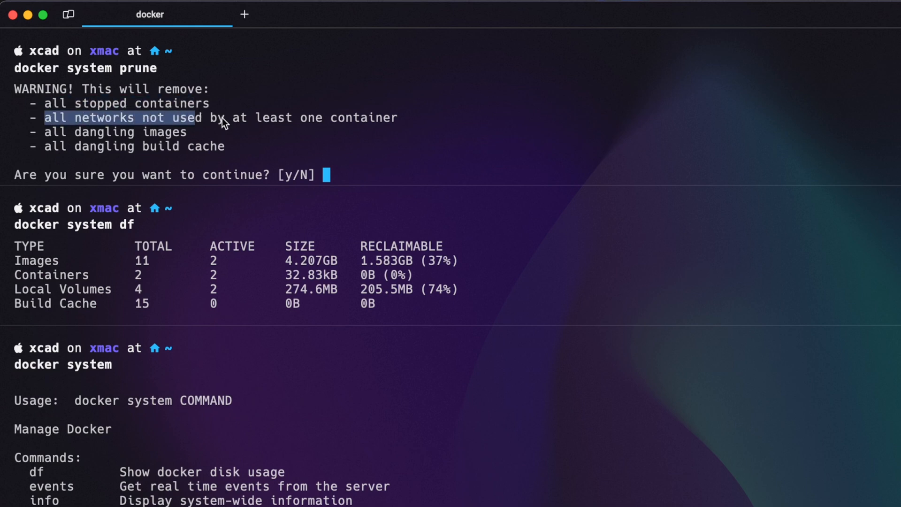
drag(205, 118, 397, 118)
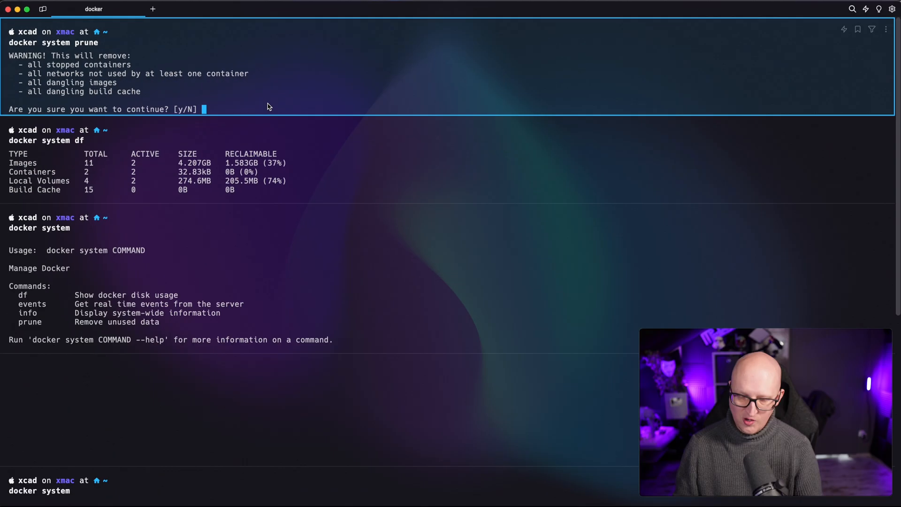
text(n)
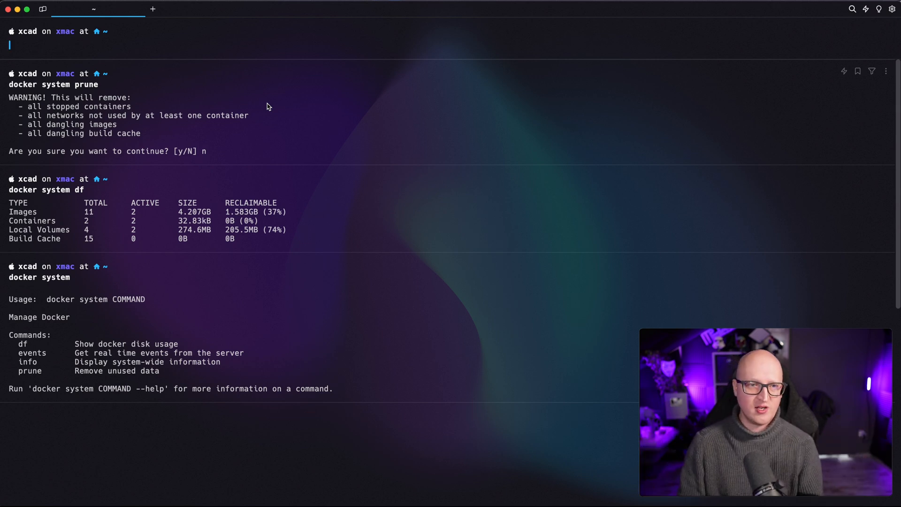
- List local images and pull kestra/kestra:latest-full, leaving the older kestra image untagged
text(docker image)
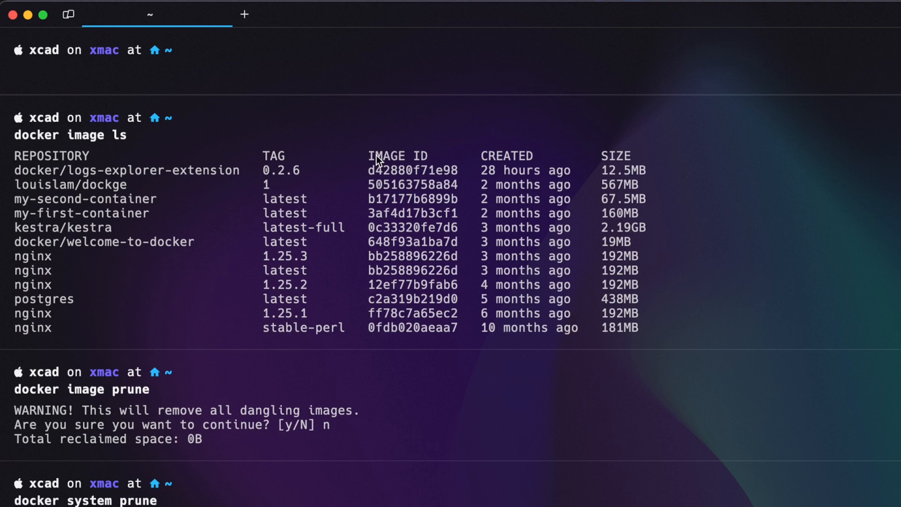
mouse_move(273, 217)
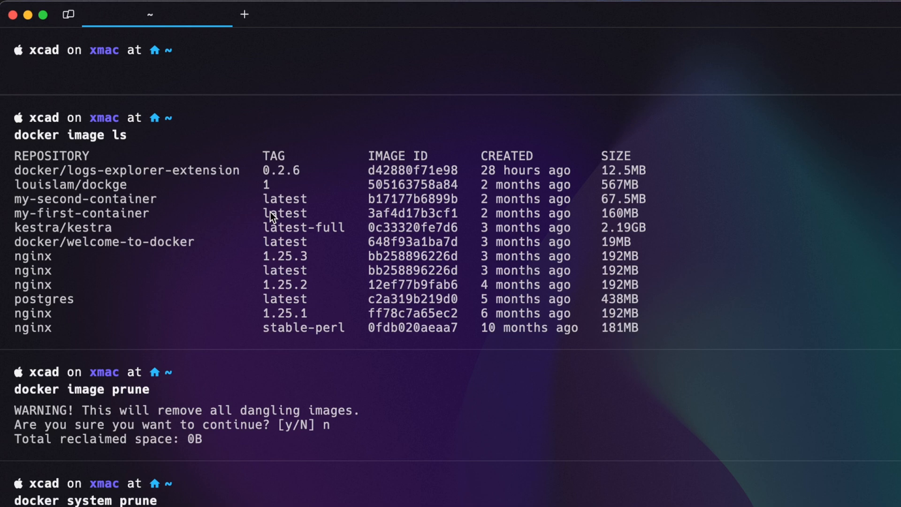
mouse_move(126, 155)
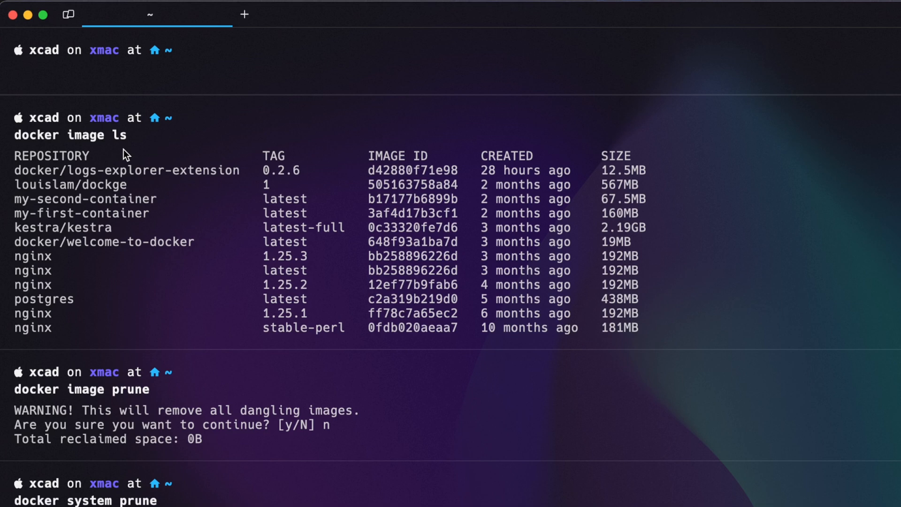
double_click(36, 228)
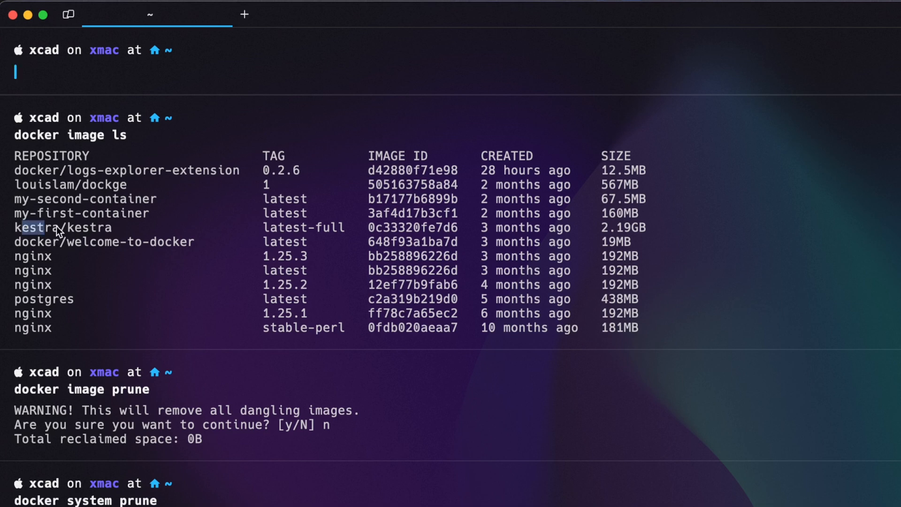
drag(46, 228, 348, 228)
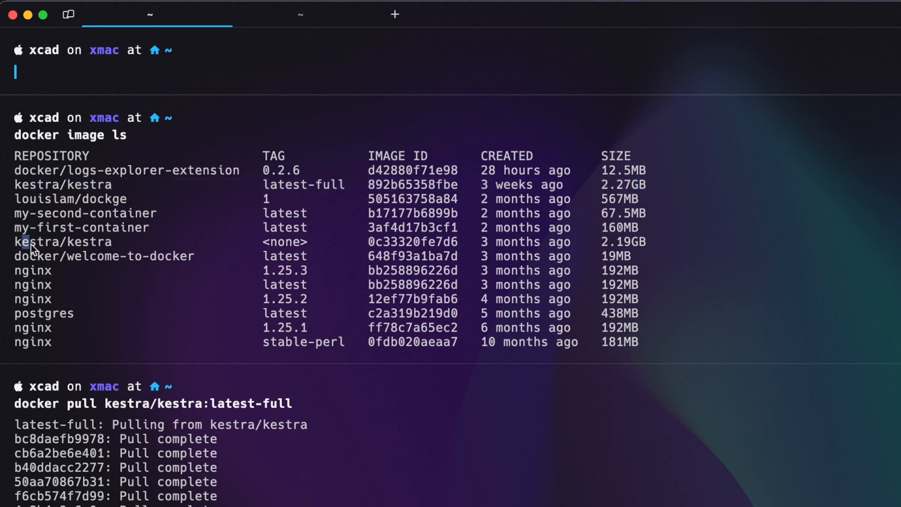
double_click(64, 242)
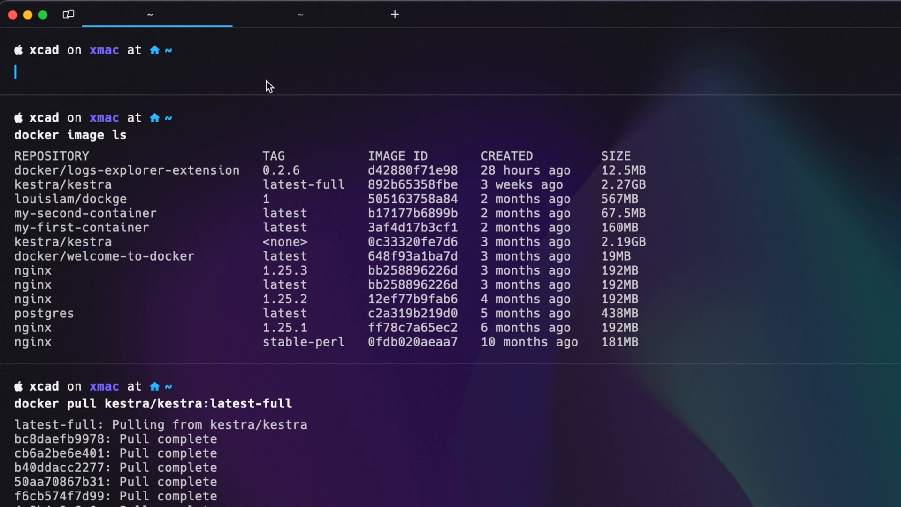
- Prune the dangling kestra image, reclaiming 2.117GB, and list images again
text(docker image)
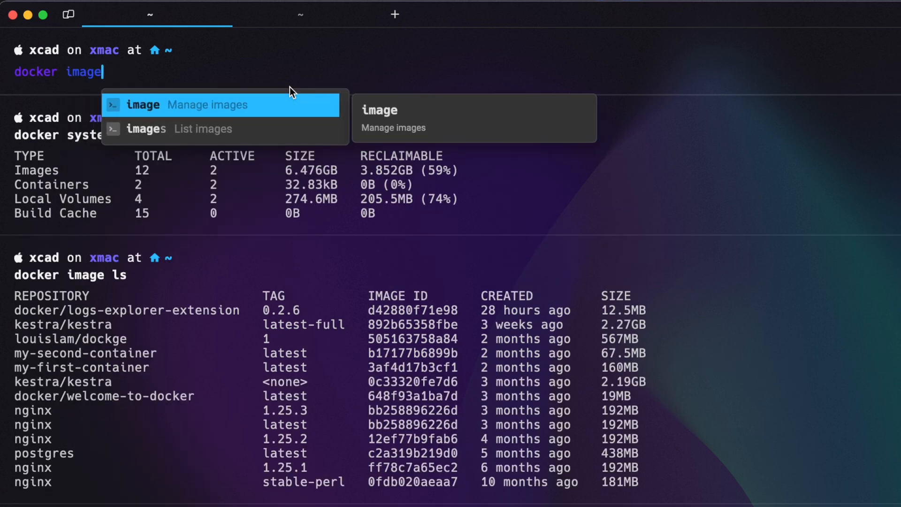
text(prune)
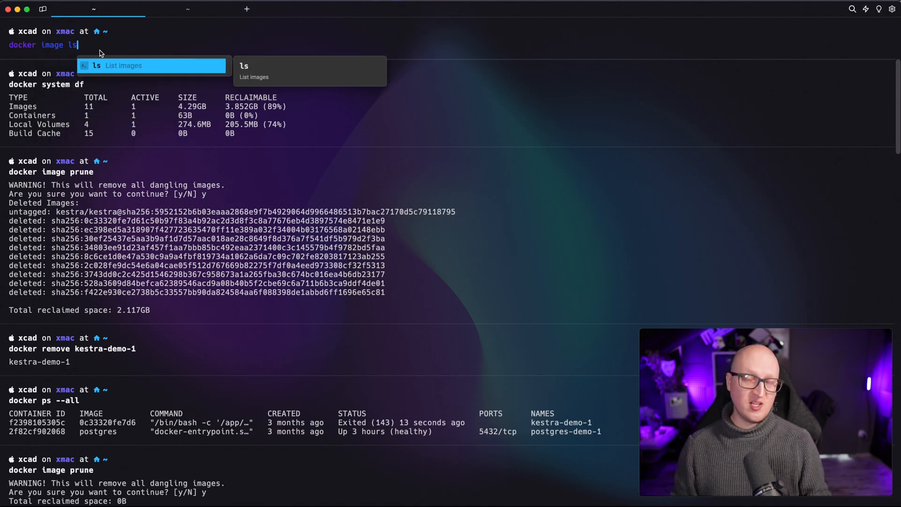
key(Enter)
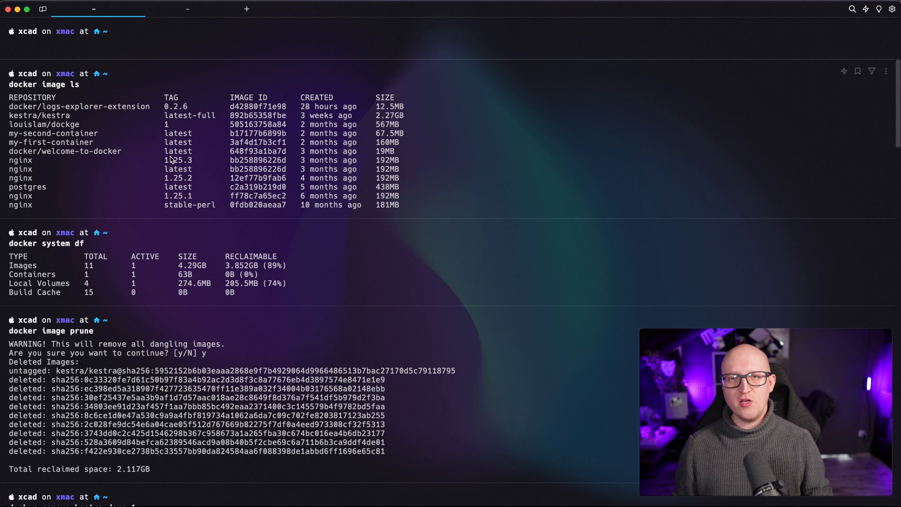
mouse_move(61, 168)
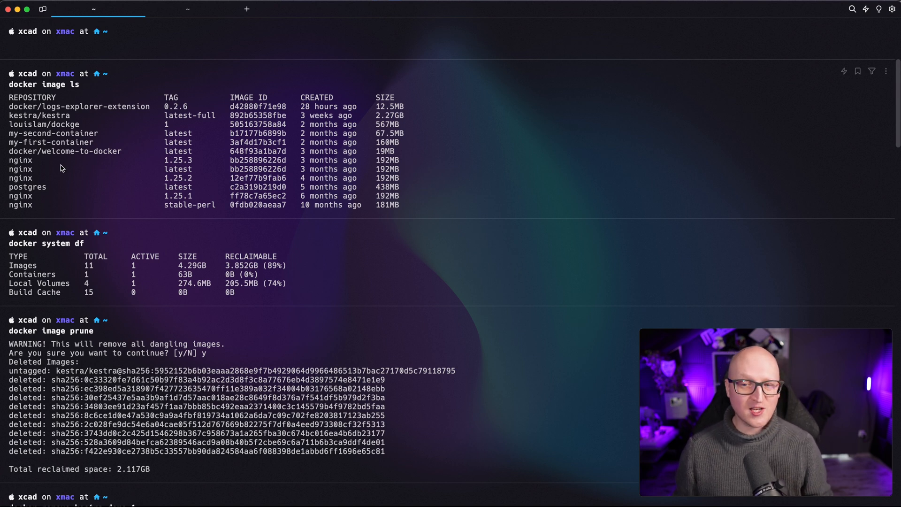
double_click(20, 160)
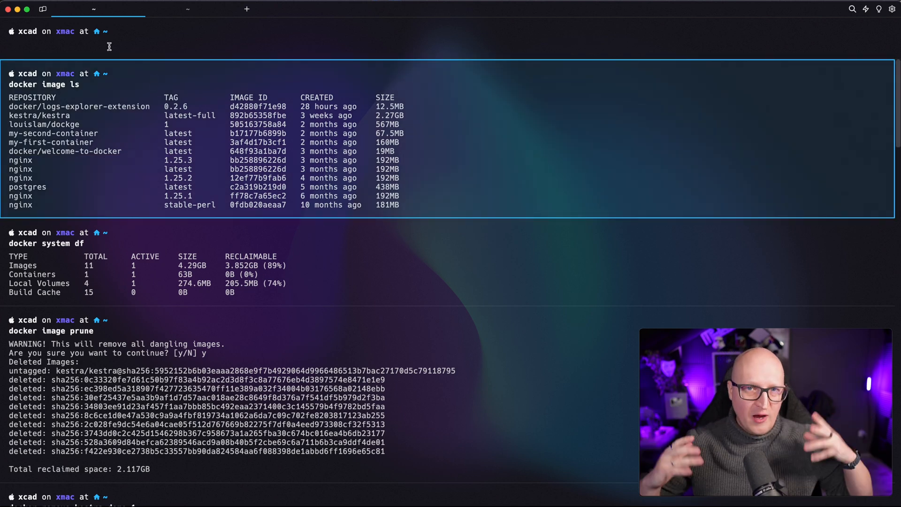
double_click(178, 178)
text(docker image)
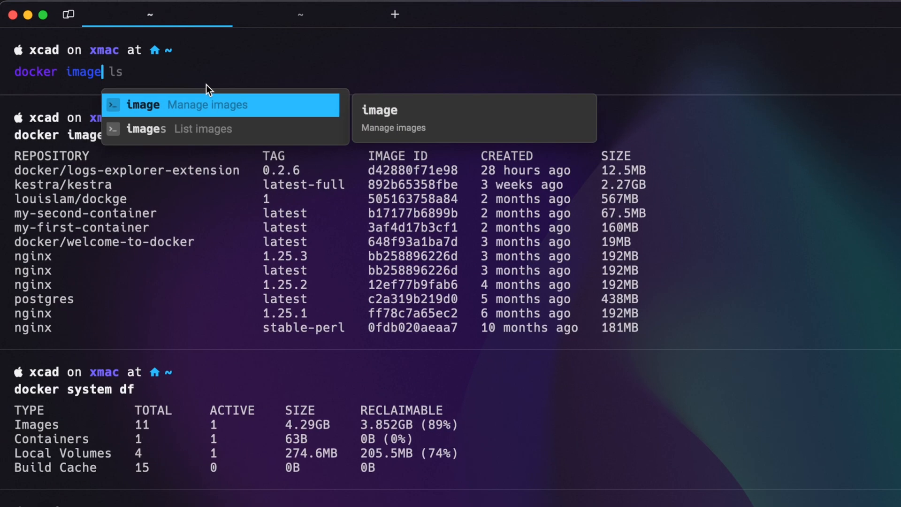
- Run docker image prune --all and confirm with y to remove all unused images
text(prune --all)
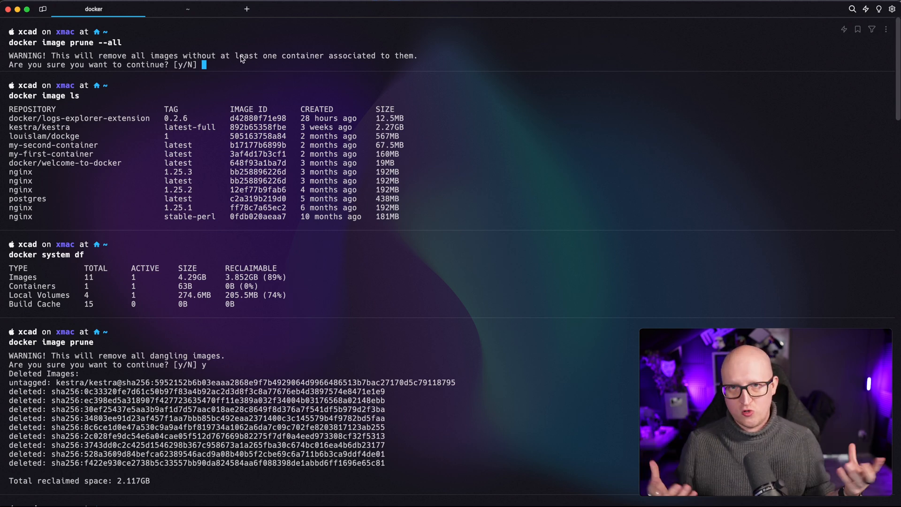
text(y)
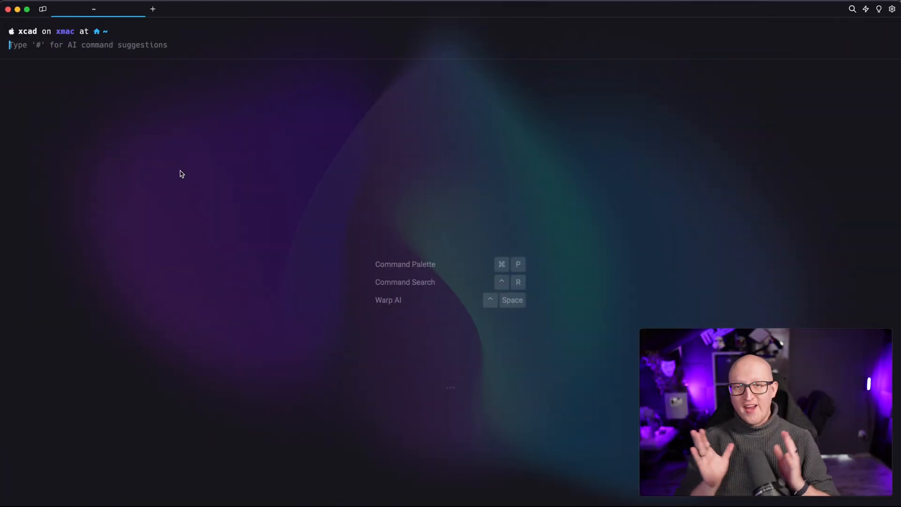
- List the Docker contexts: default, desktop-linux and srv-prod-1 with their endpoints
text(docker conext)
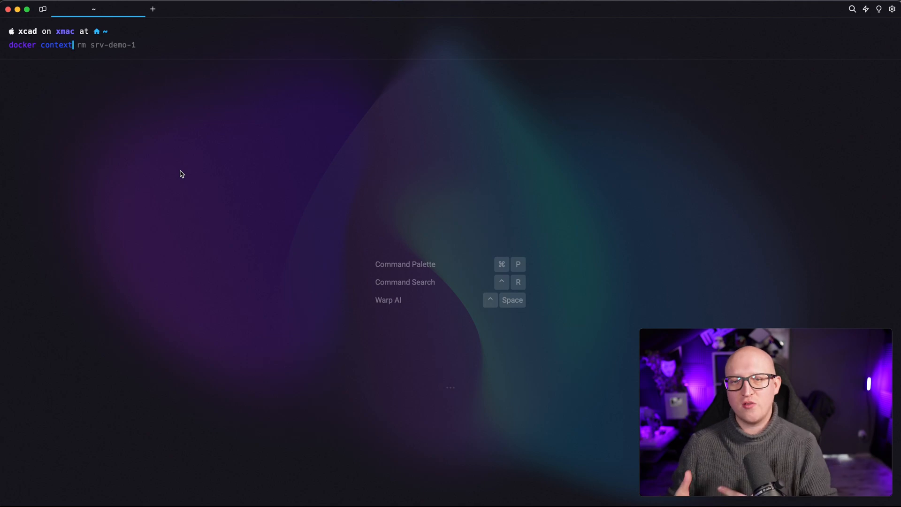
text(list)
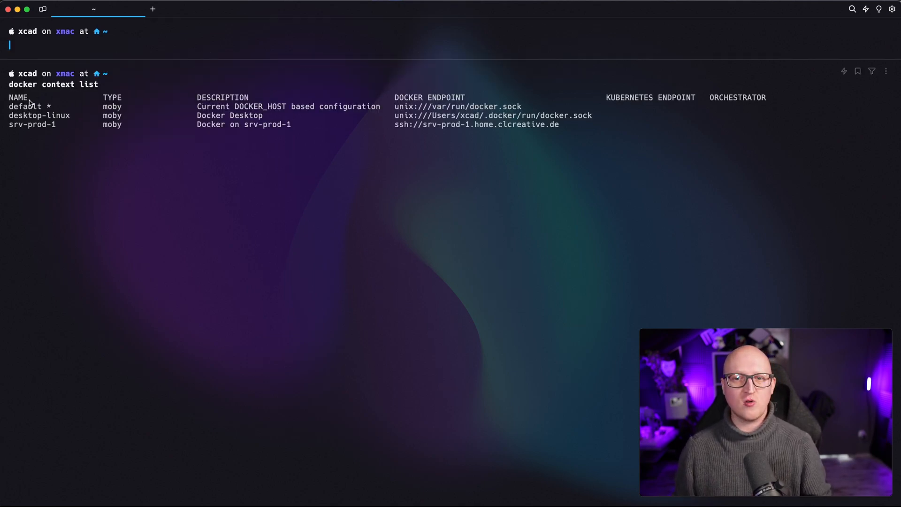
mouse_move(58, 108)
text(docker context create srv-demo-1 --description "Docker on srv-demo-1" --docker "host=ssh://srv-demo-1.home.clcreative.de")
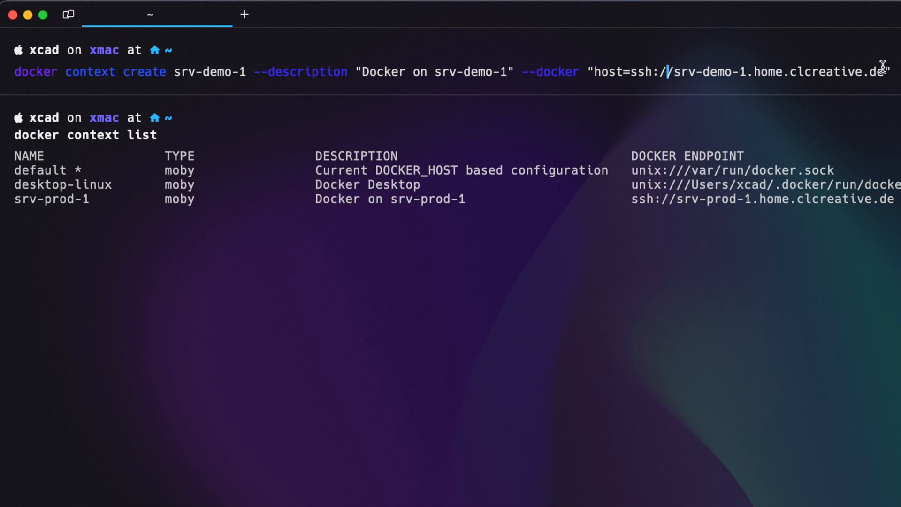
- Create the srv-demo-1 SSH context, switch to it and list its containers with docker ps --all
key(enter)
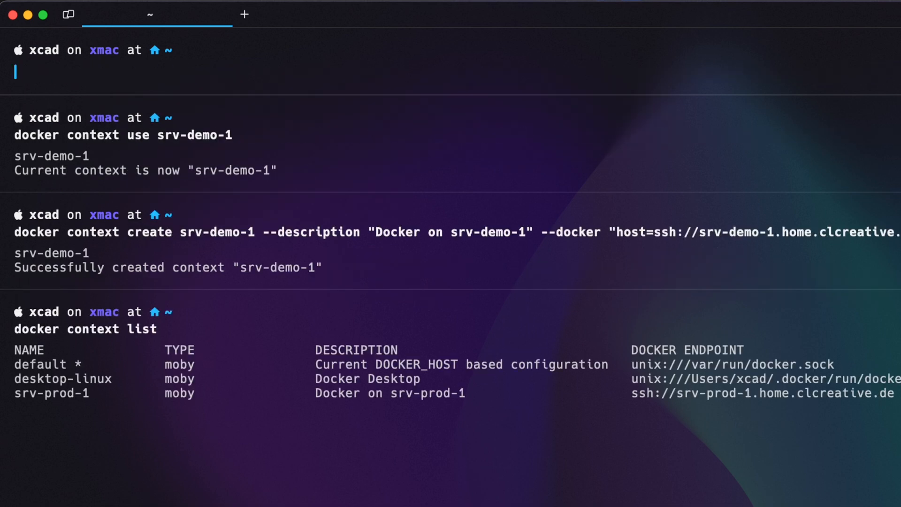
text(docker ps --all)
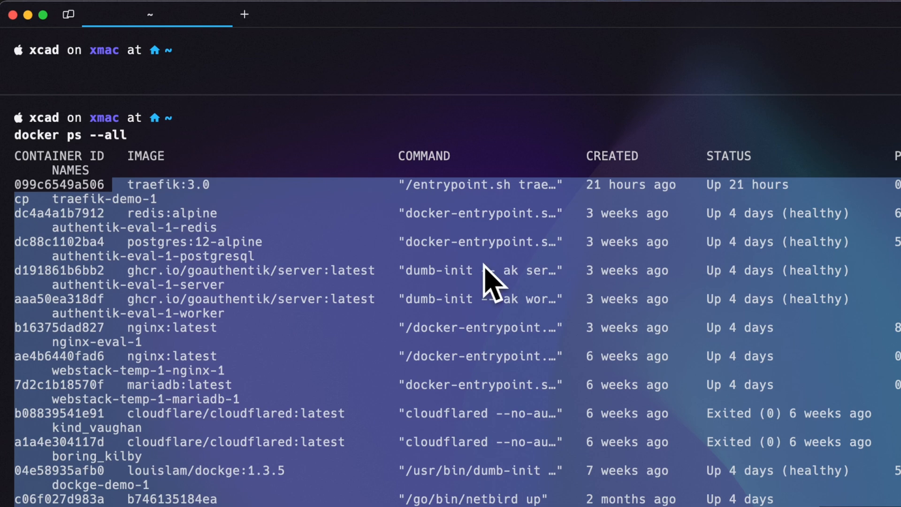
mouse_move(549, 168)
text(docker cp)
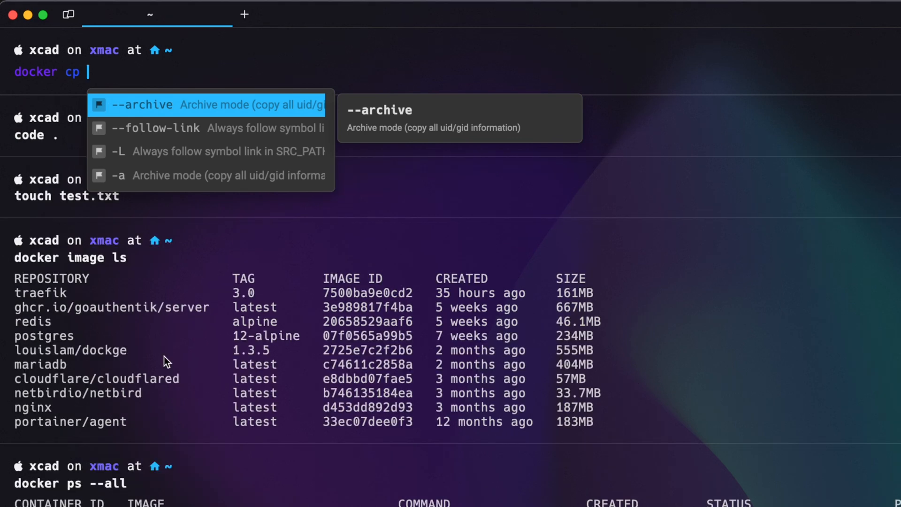
- Copy default.html into nginx-eval-1:/usr/share/nginx/html with docker cp
text(default.html nginx)
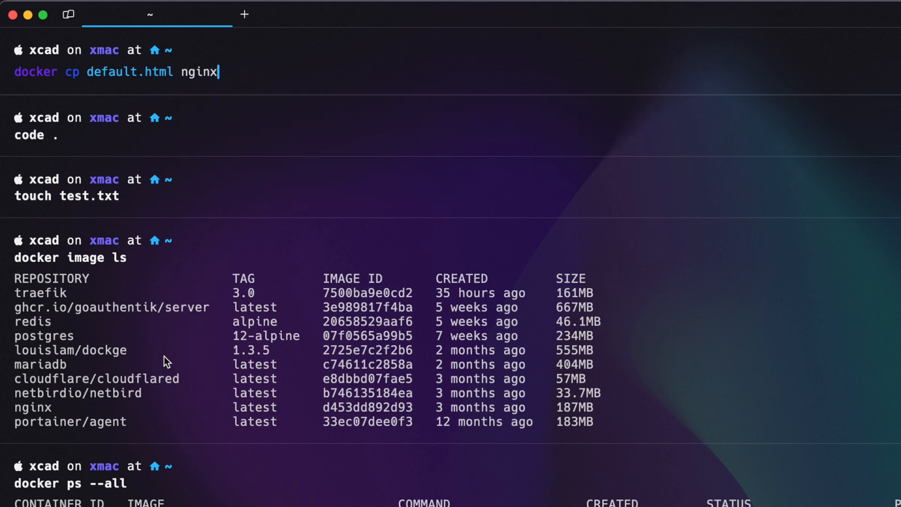
text(-eval-1)
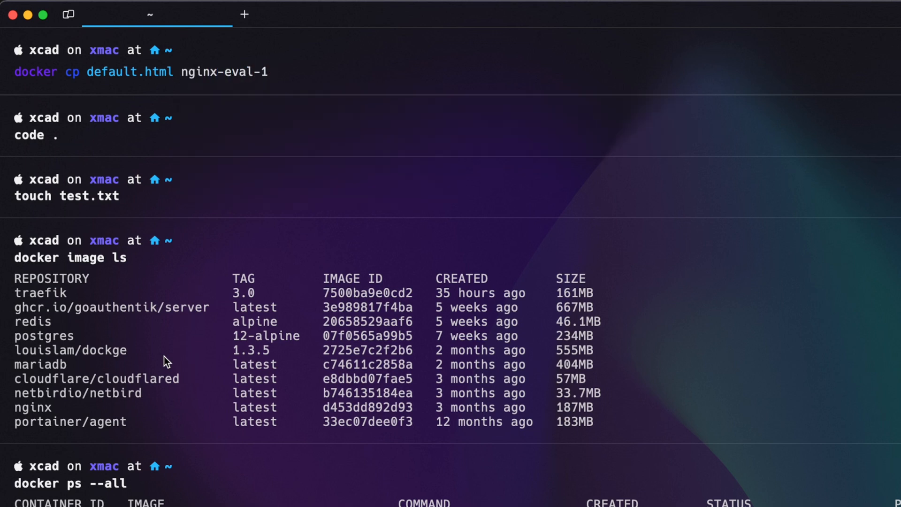
text(:/usr/share/nginx/html)
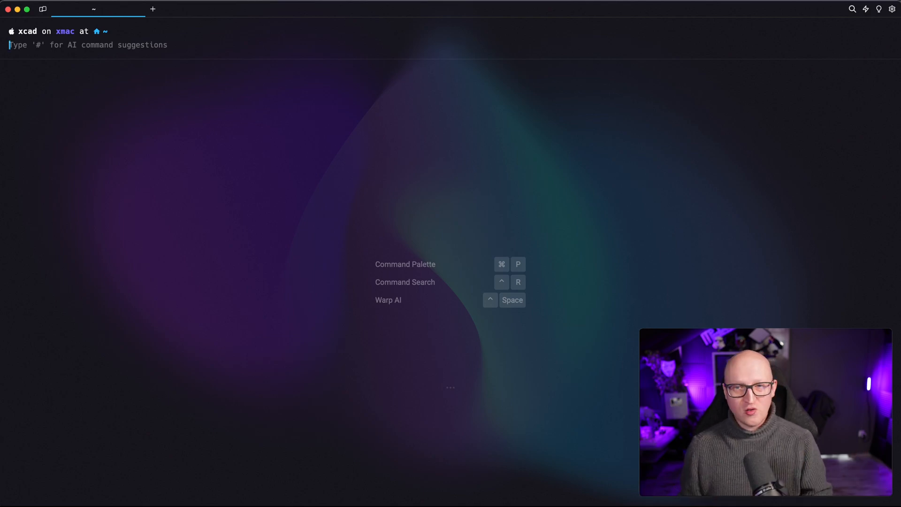
- Follow the traefik-demo-1 container logs with docker logs -f
text(docker logs traefik-demo-1 -f)
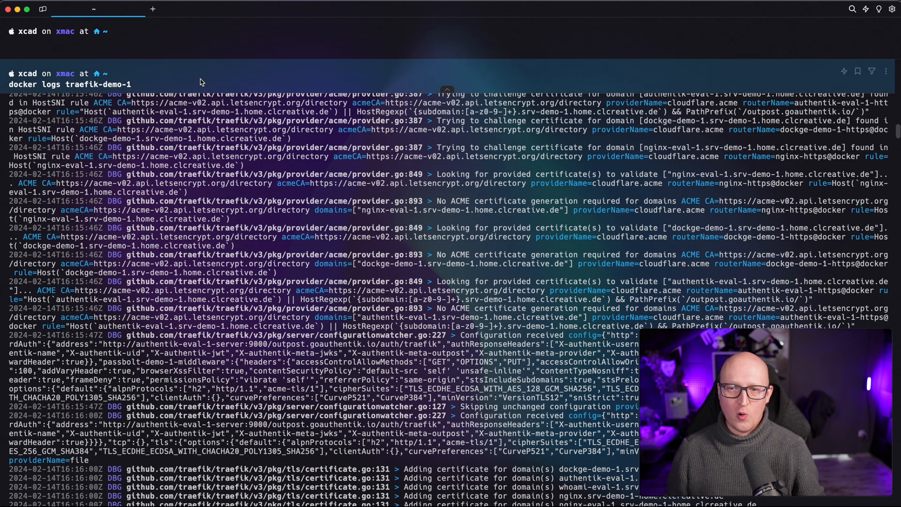
- Filter traefik-demo-1 logs to error lines with 2>&1 | grep 'error'
text(docker logs traefik-demo-1 2>&1 | grep 'error)
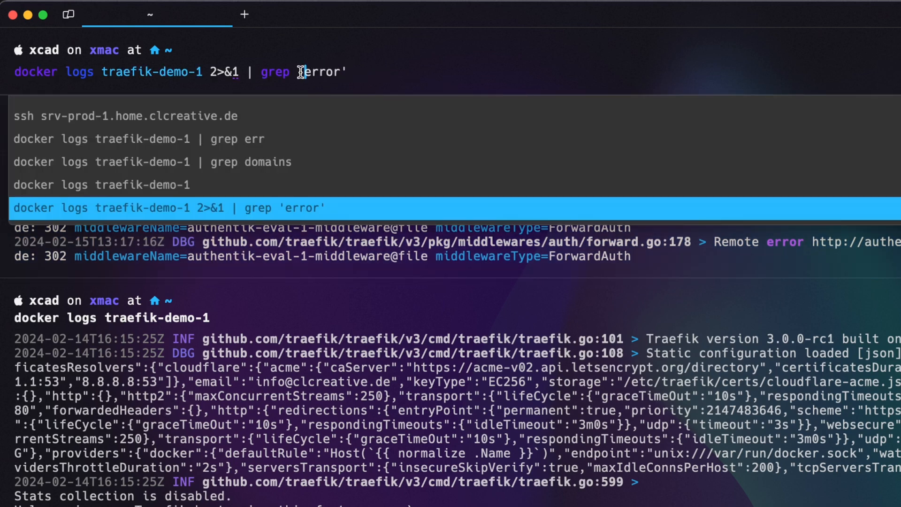
mouse_move(345, 133)
text(-E )
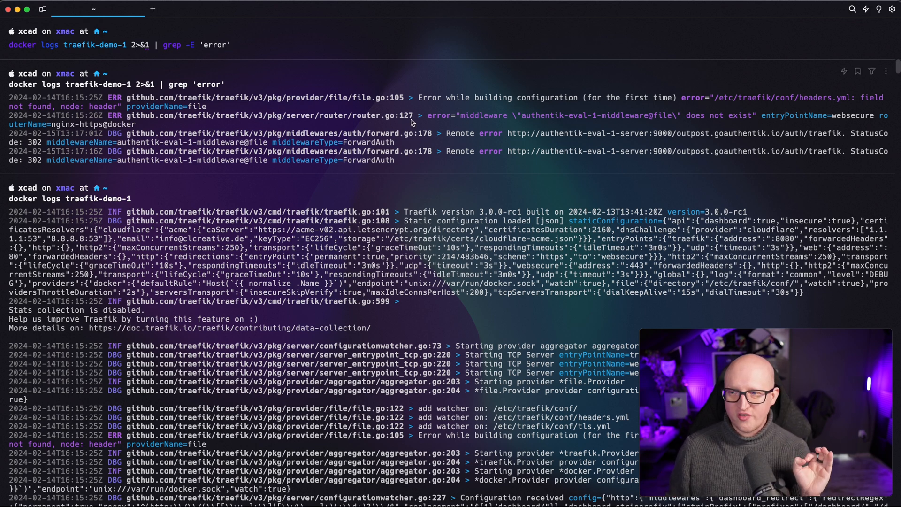
mouse_move(460, 122)
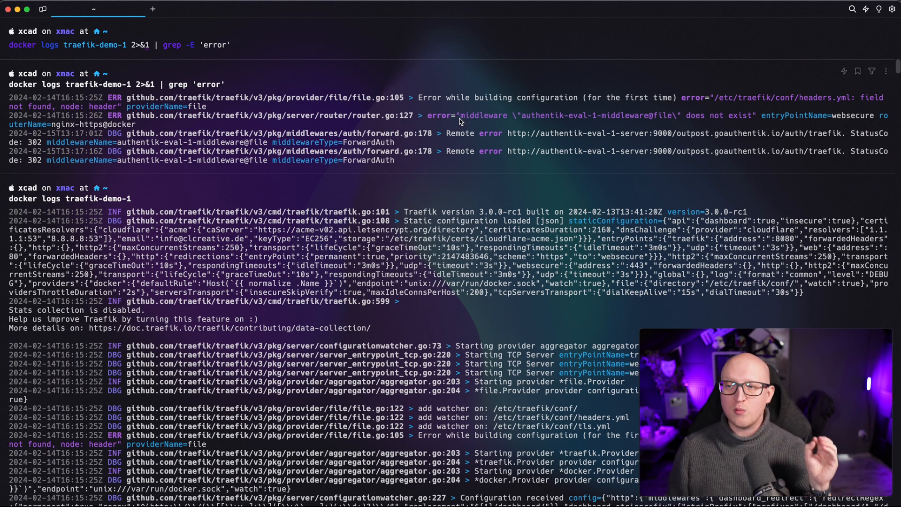
mouse_move(476, 120)
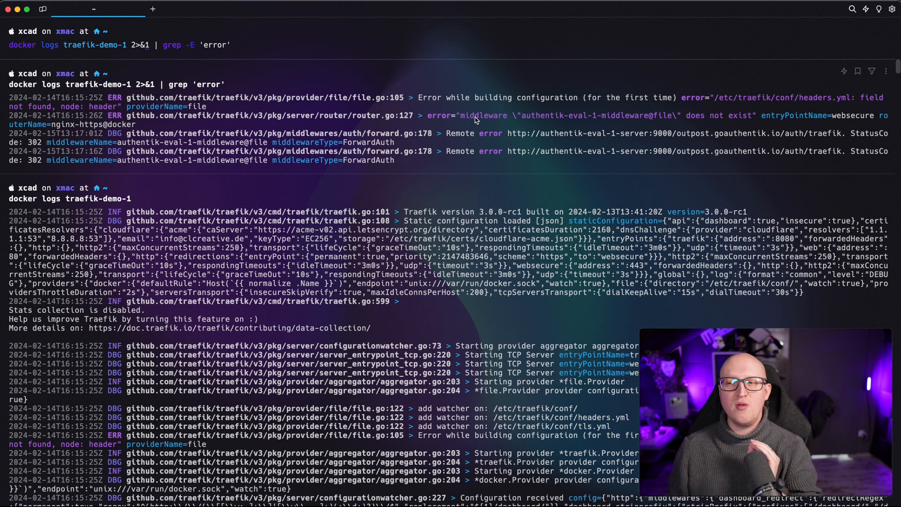
- Filter the logs with grep -E 'error.*middleware', then grep -E '2024-02'
text(.)
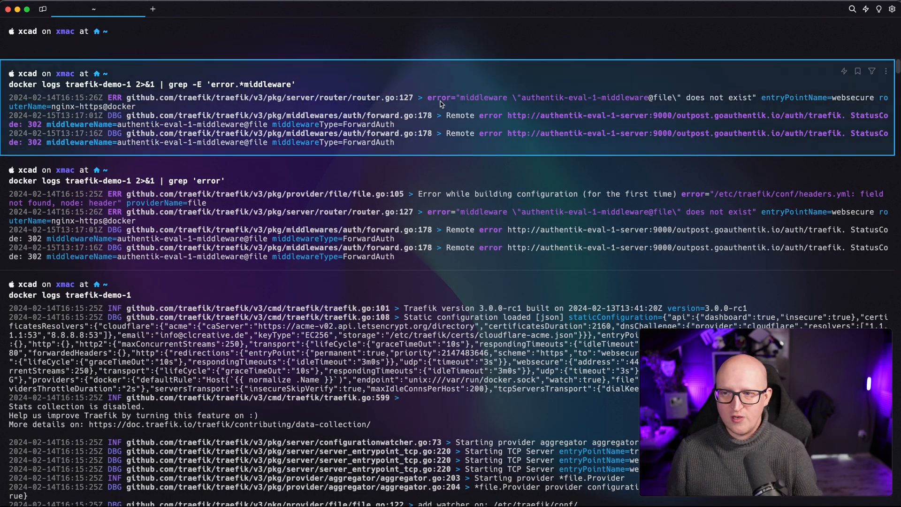
double_click(440, 97)
text(docker logs traefik-demo-1 2>&1 | grep -E '2024)
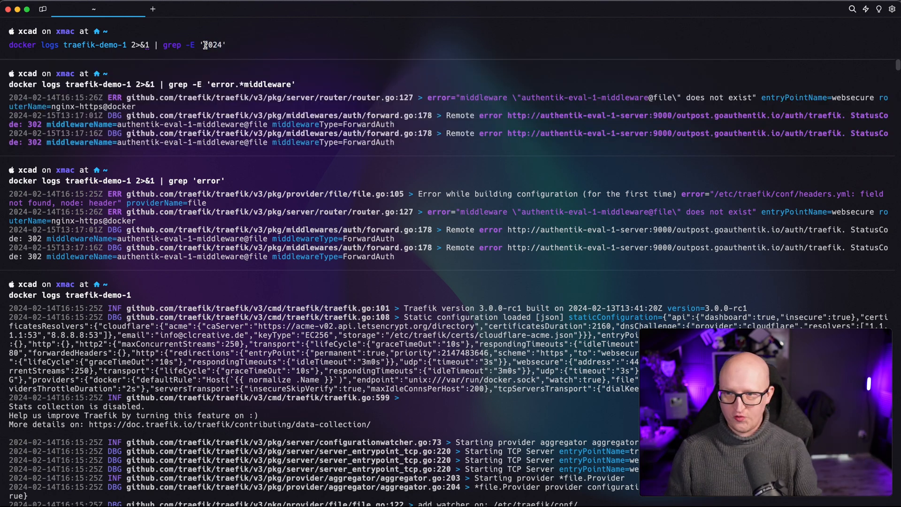
text(-)
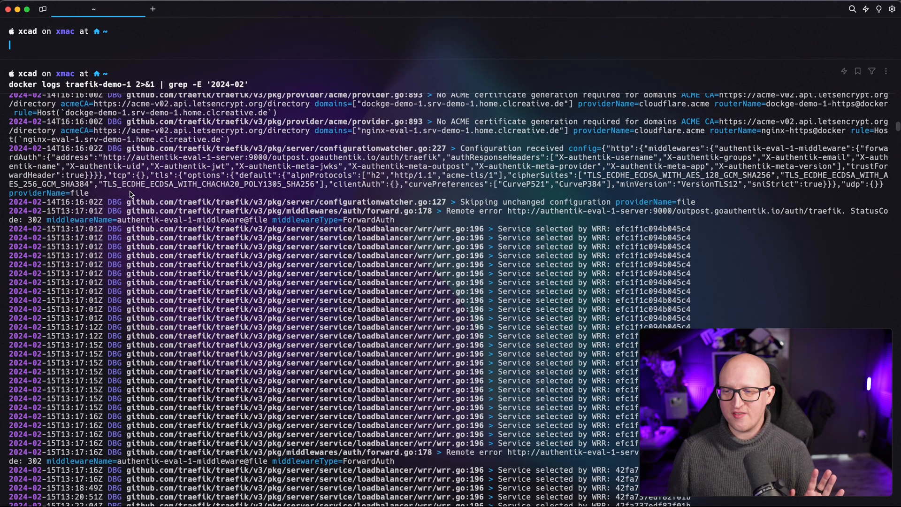
mouse_move(163, 112)
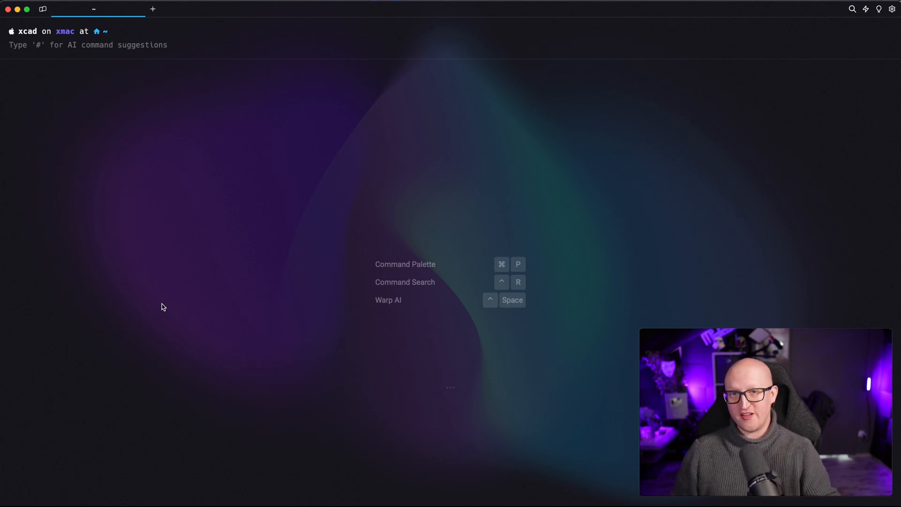
- Exec into traefik-demo-1, list its files and print the Traefik config from /etc
text(docker exec -it traefik-demo-1 bash)
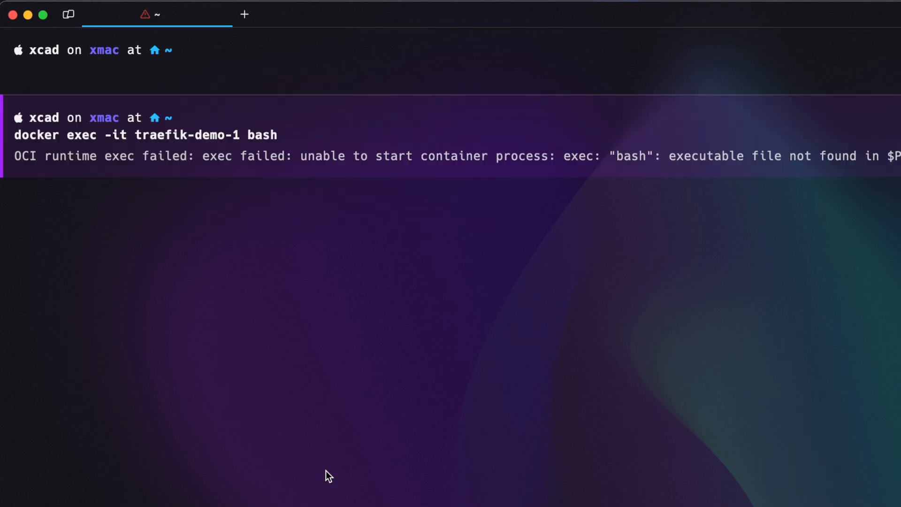
drag(575, 156, 745, 156)
text(docker exec -it traefik-demo-1 sh)
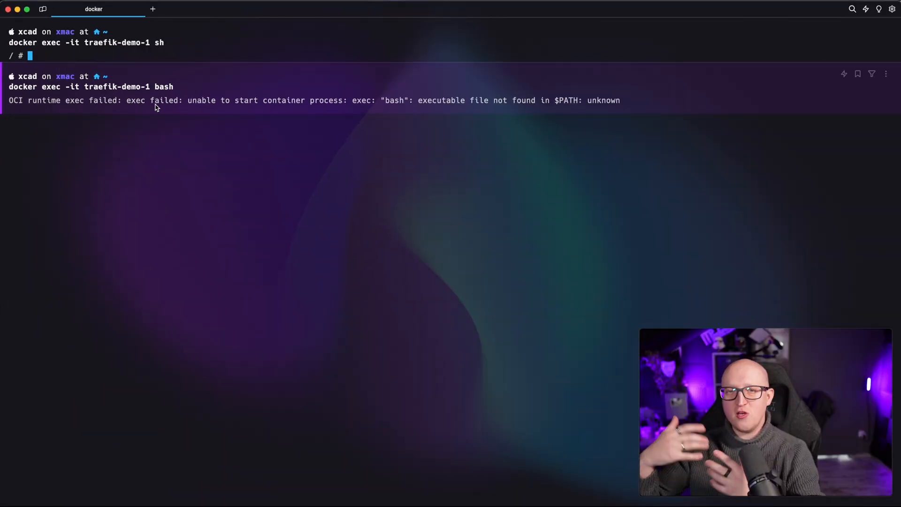
text(l)
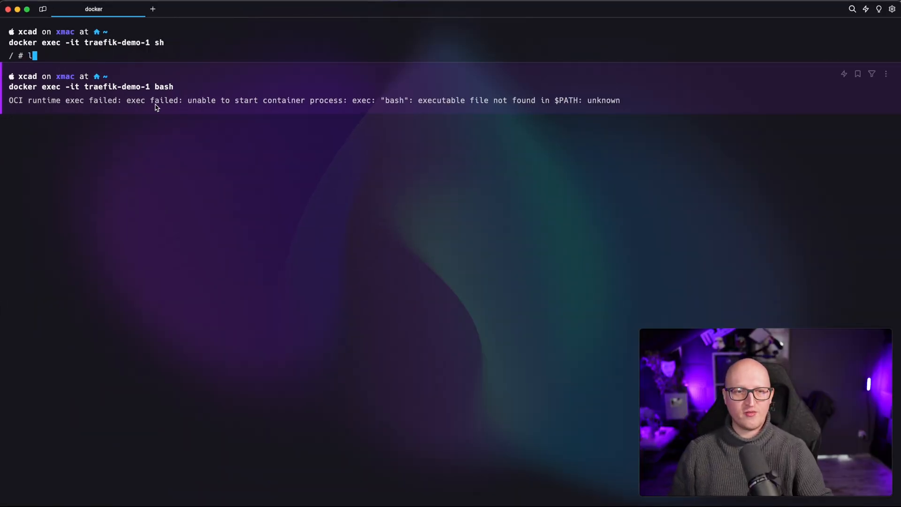
text(s -la)
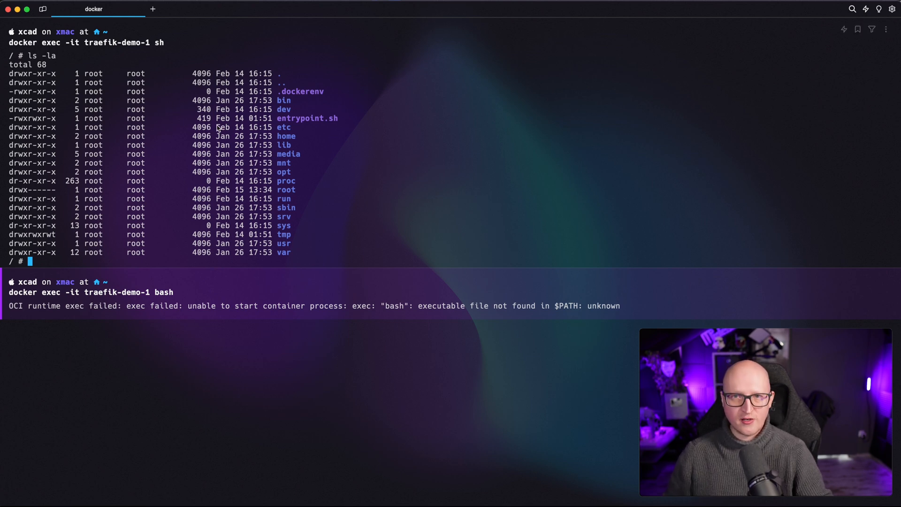
text(cat /etc/)
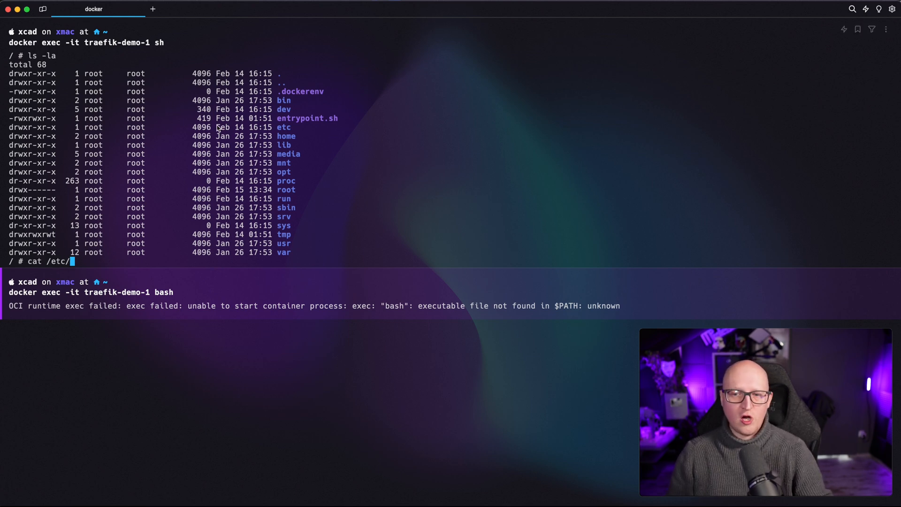
text(trafe)
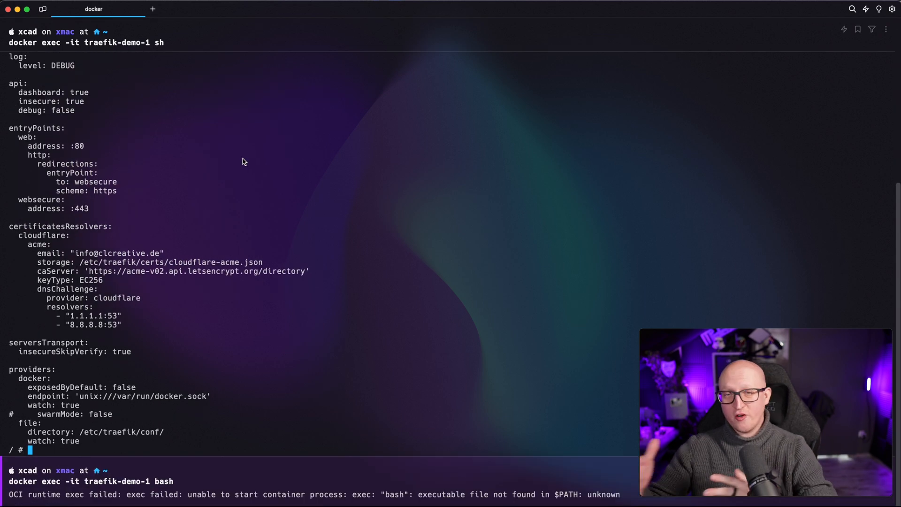
- List interfaces with ip a, ping the 172.18 gateway, find curl missing and exit the shell
text(ip a)
text(ip r g 8.8.8.8)
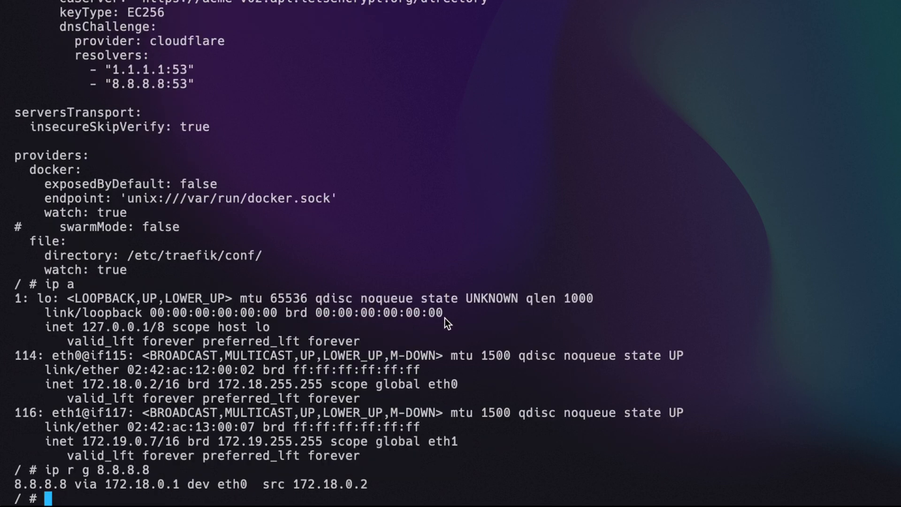
text(ping)
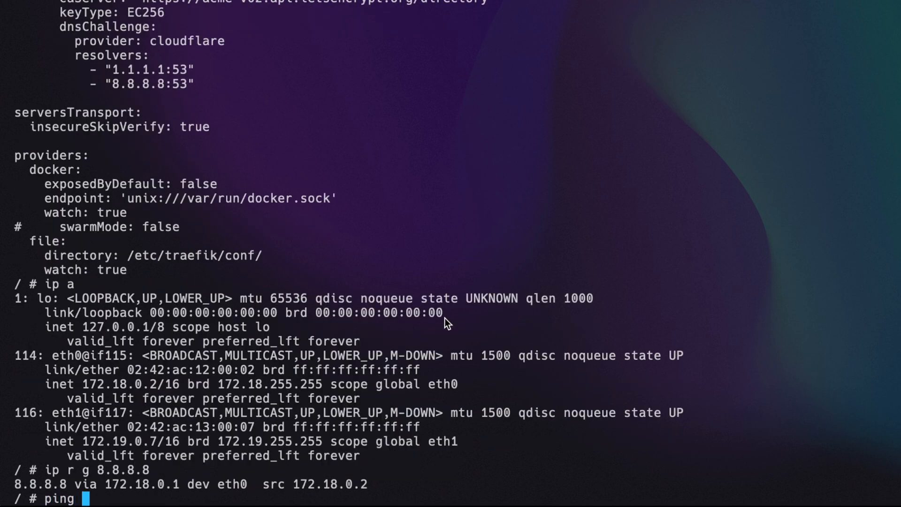
text(172.181.0.1)
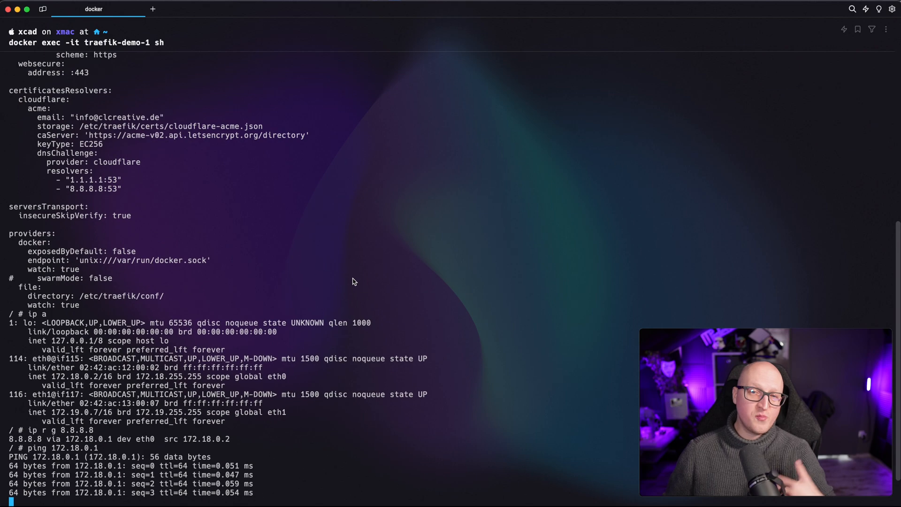
key(ctrl+c)
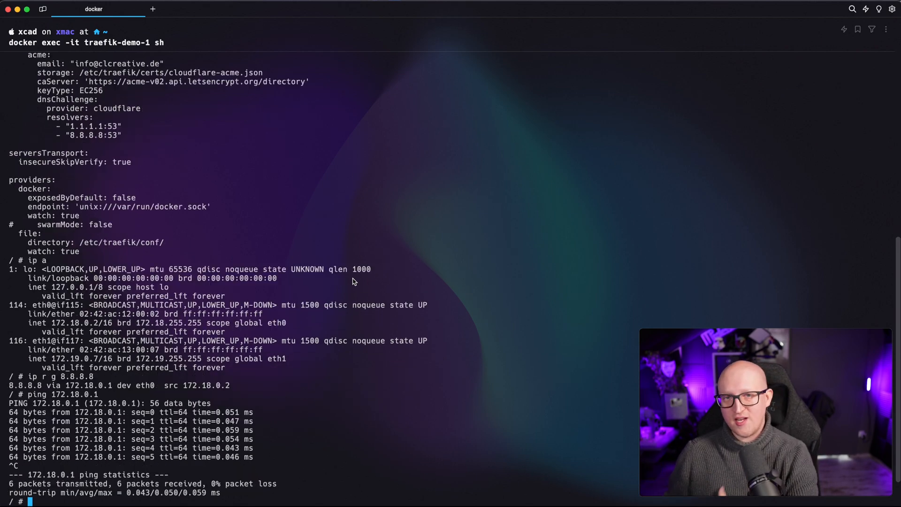
text(curl)
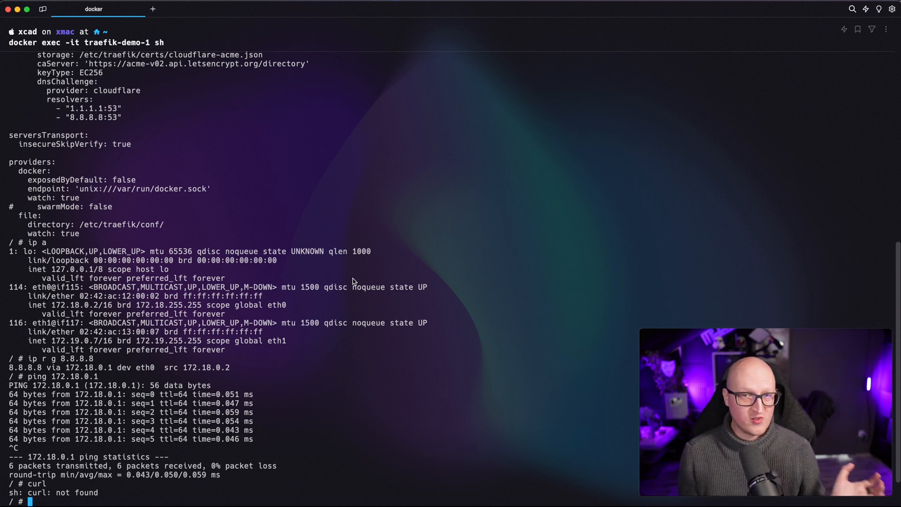
text(exit)
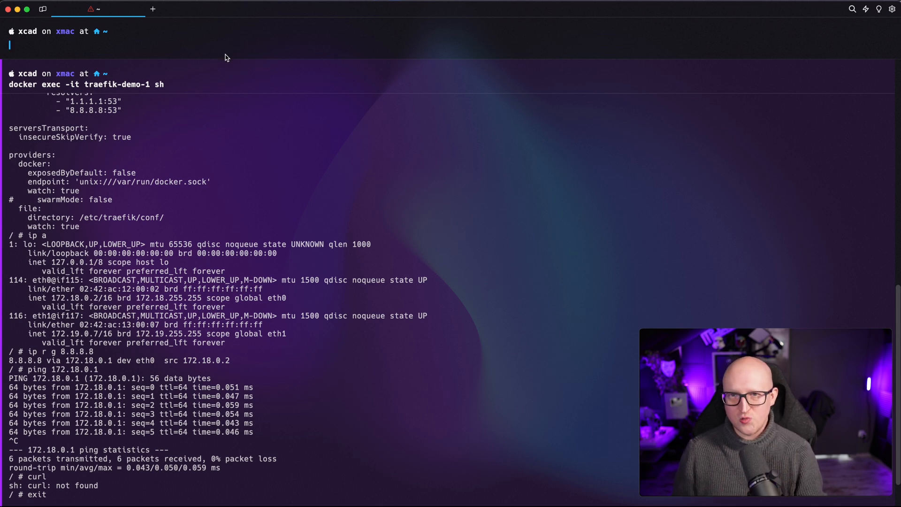
- Run 'docker run --rm --name netshoot -it nicolaka/netshoot /bin/bash' to get a netshoot bash shell
text(docker run --rm)
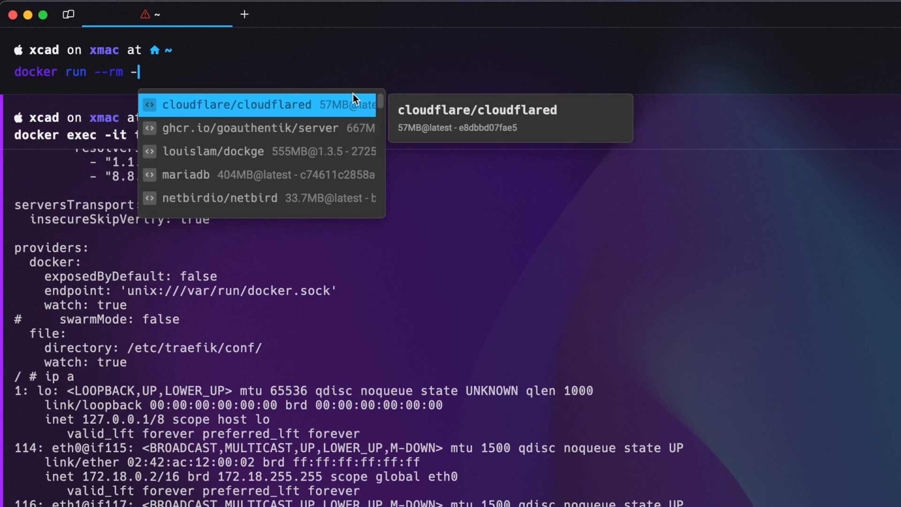
text(-name netshoot)
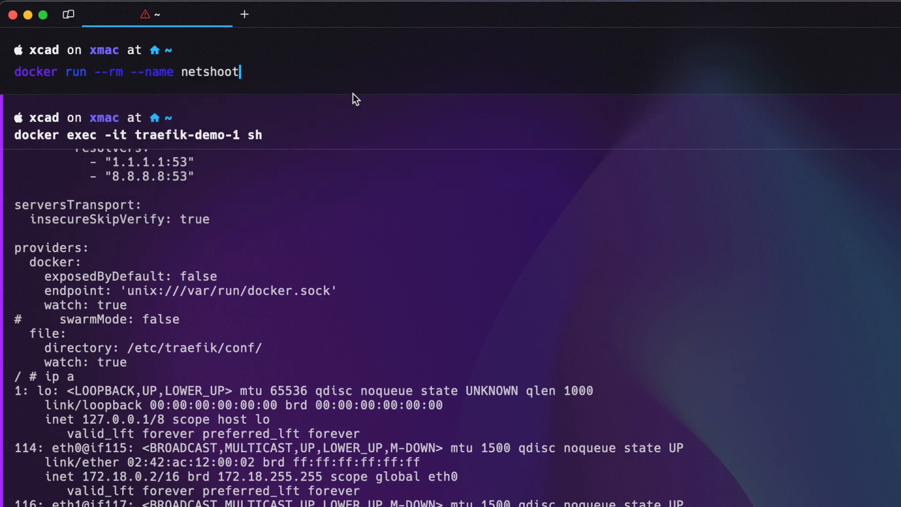
text(n)
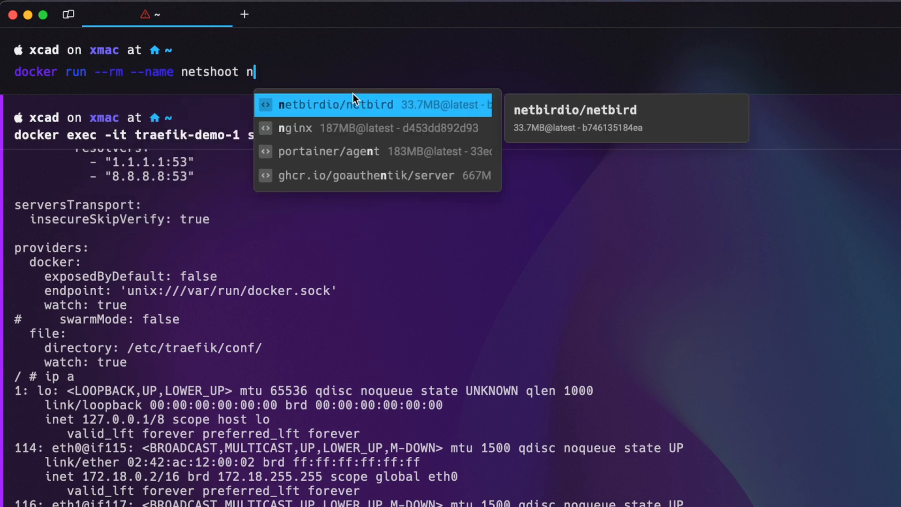
text(nicolaka/netshoot)
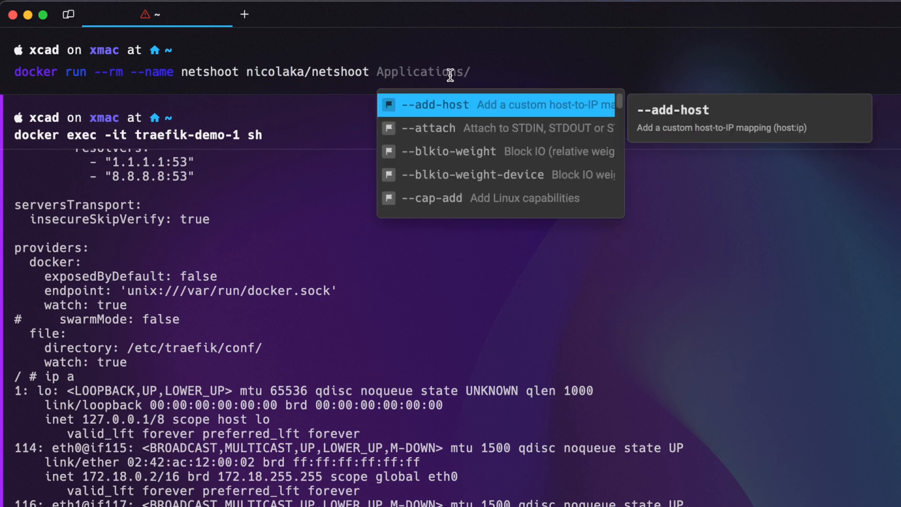
text(/bin/bash)
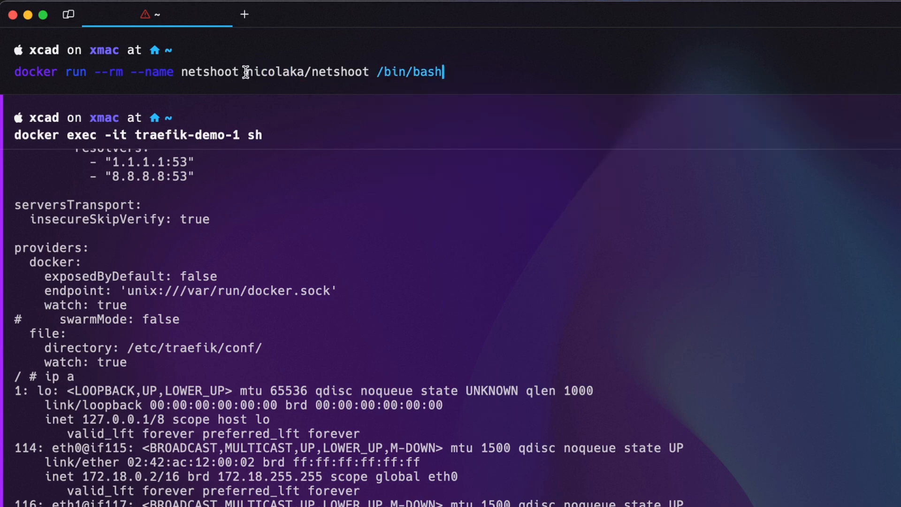
text(-it)
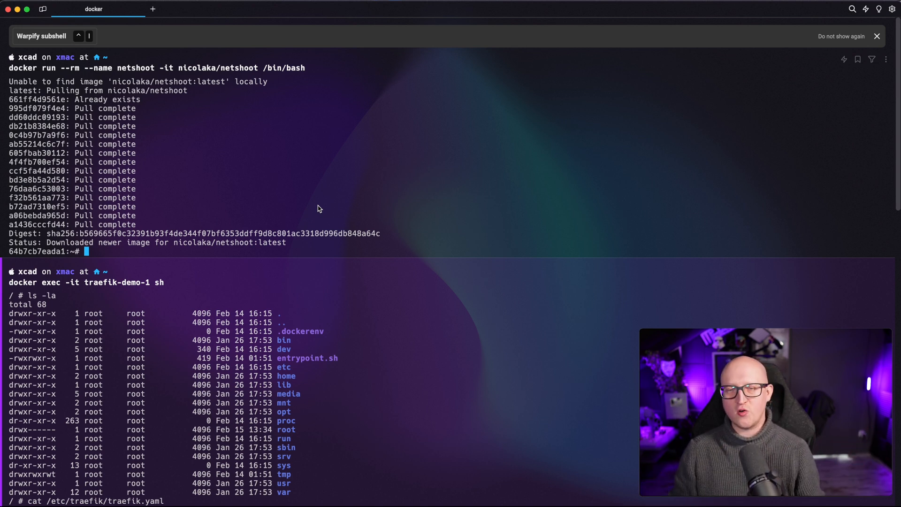
- Run curl -v christianlempa.de and ping google.de, then enter the openssl s_client command for grafana-prod-1:443
text(curl -v christianlempa.de)
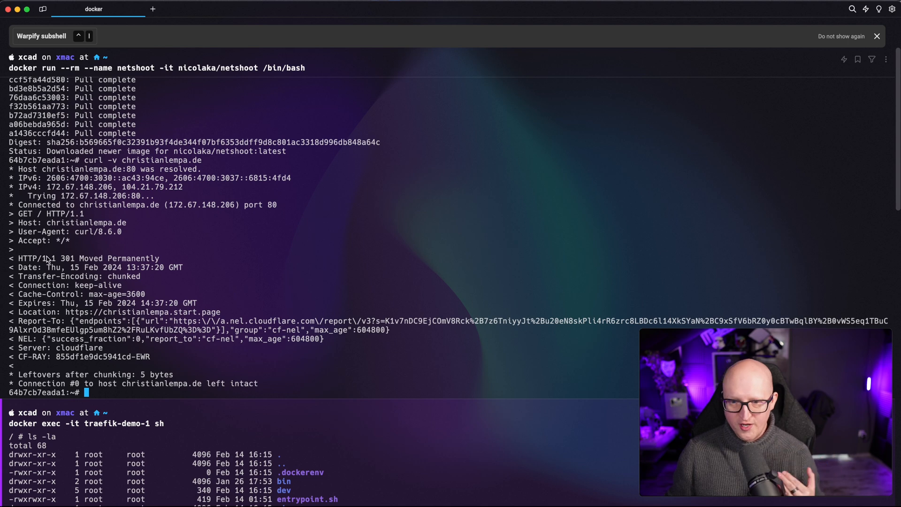
mouse_move(148, 366)
text(ping google.de)
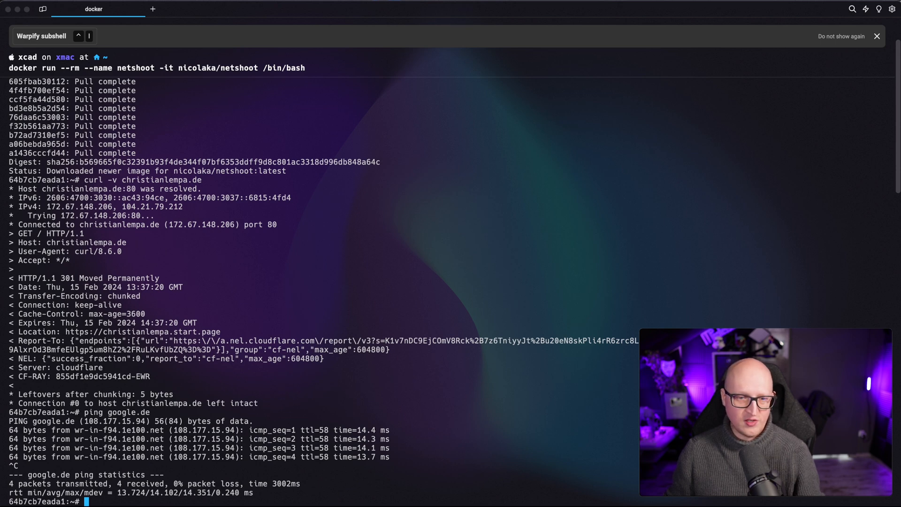
text(openssl s_client -connect grafana-prod-1.srv-prod-1.home.clcreative.de:443)
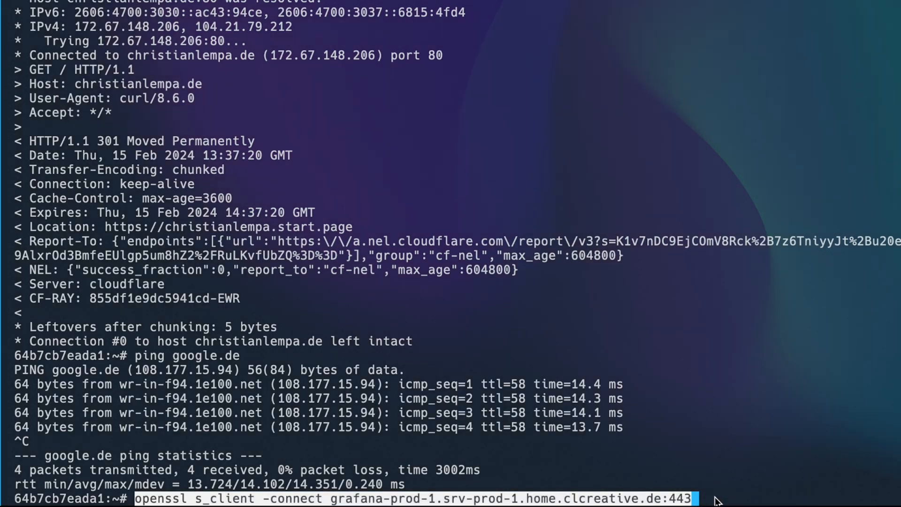
- Run openssl s_client against grafana-prod-1 piped into openssl x509 and read the Let's Encrypt certificate details
key(Return)
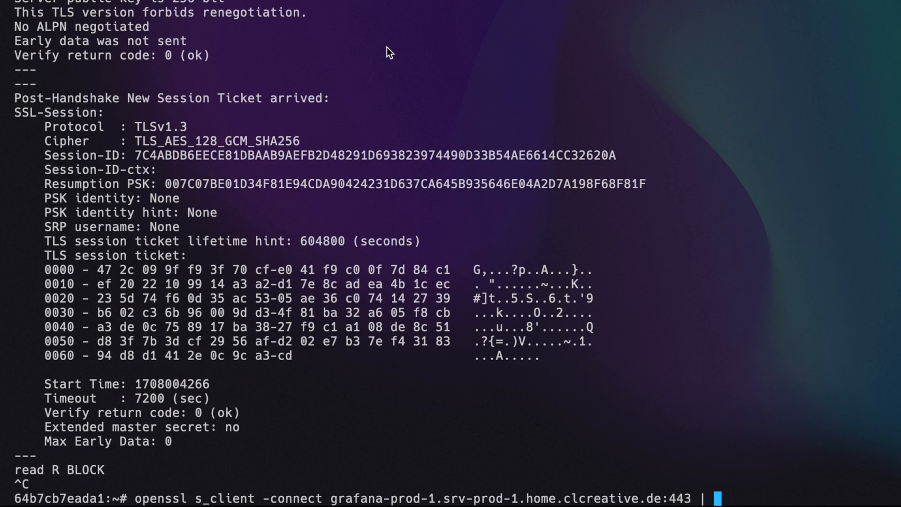
text(openssl x509 -text -noout)
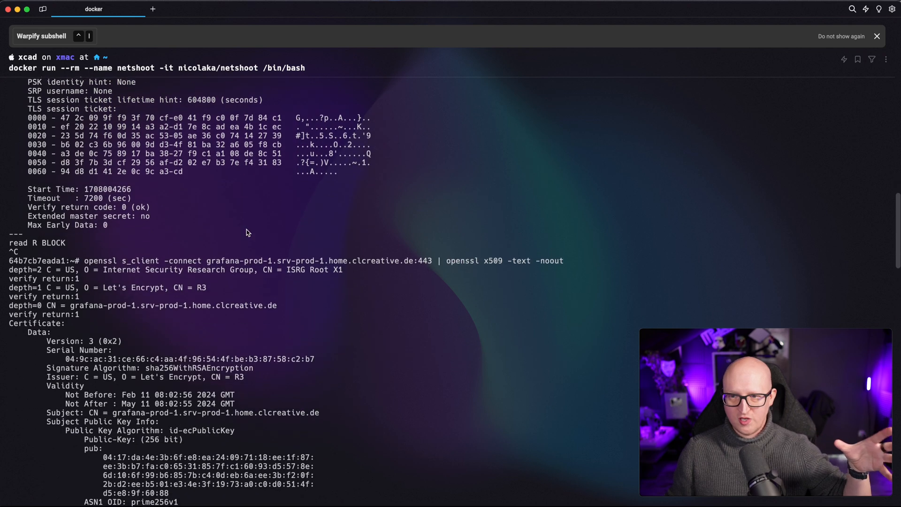
scroll(down, 3)
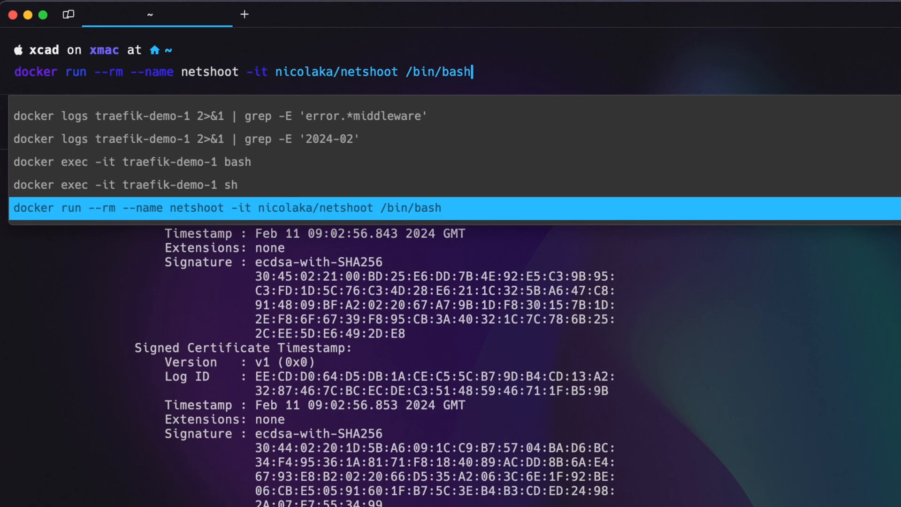
mouse_move(297, 119)
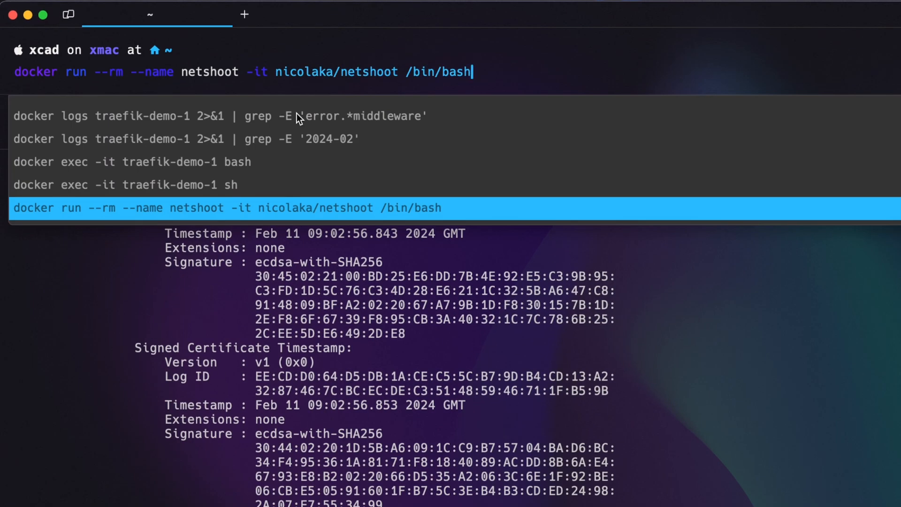
- Rerun netshoot with --network frontend, ping traefik-demo-1, check ip a and nslookup nginx-eval-1
text(--network frontend -)
text(ping t)
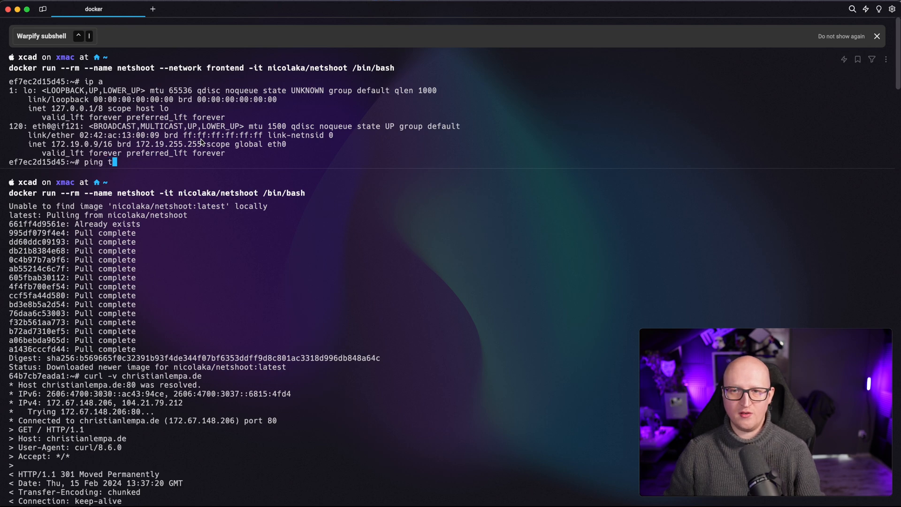
text(raefik-demo-1)
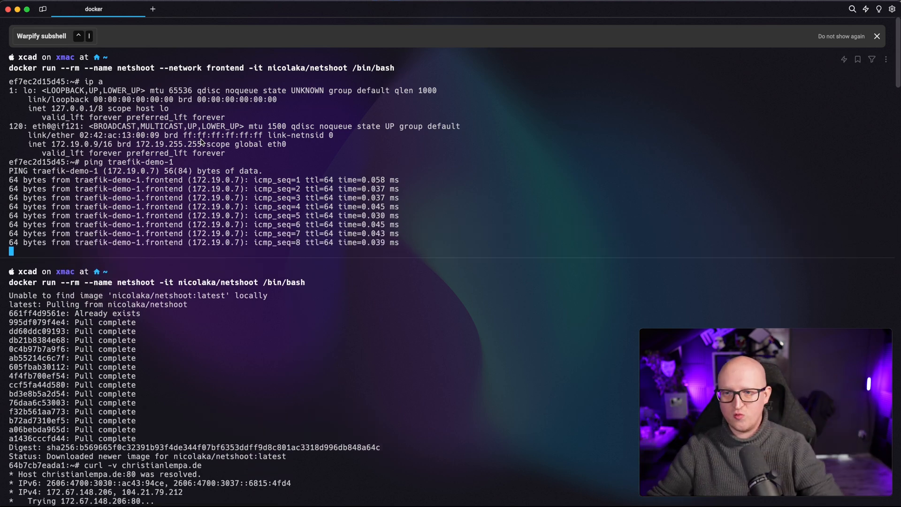
key(ctrl+c)
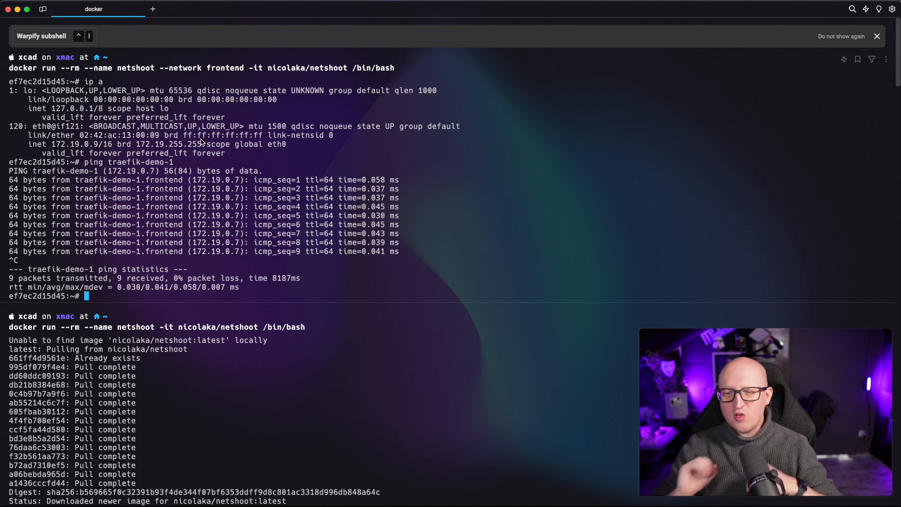
text(ip a)
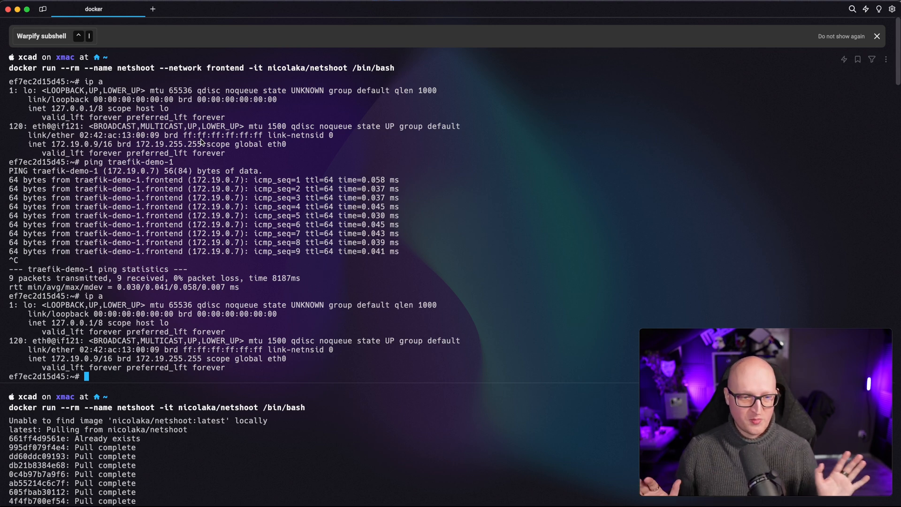
text(nslookup nginx-eval-1)
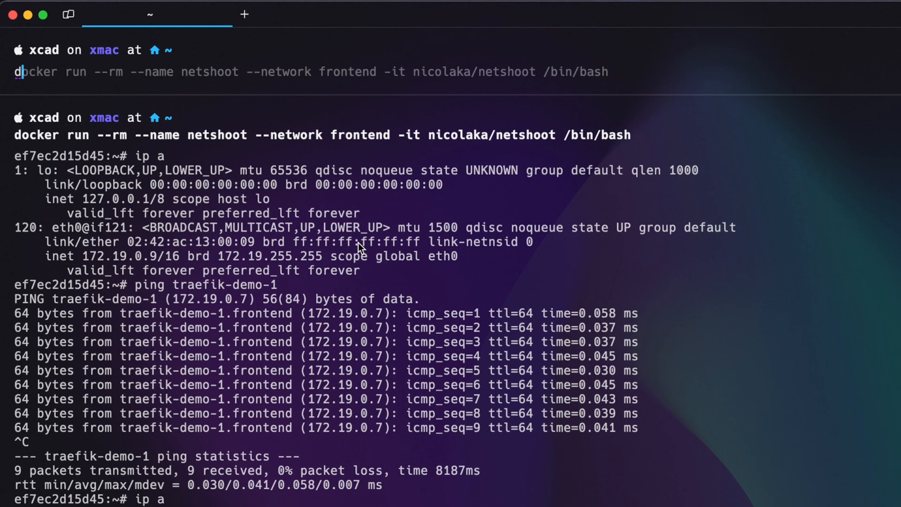
- Run 'docker context use default' to switch Docker back to the default context
text(docker context use srv-demo-1)
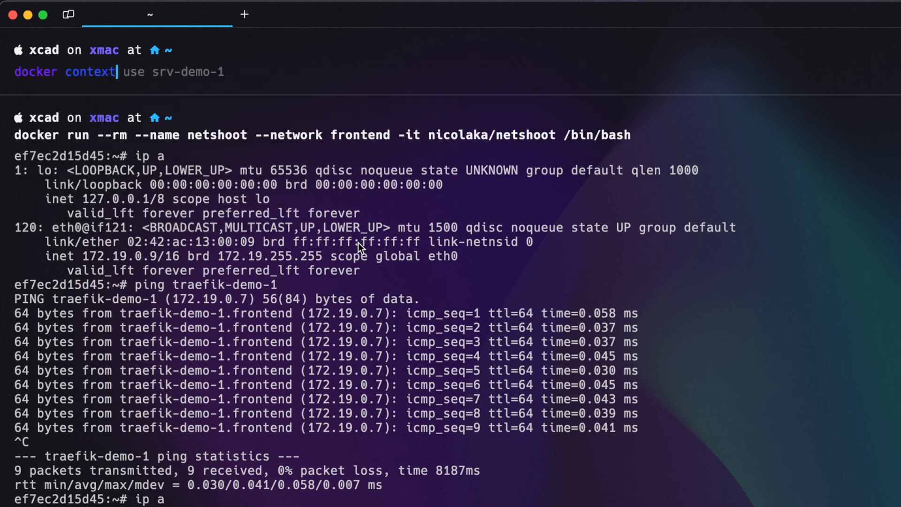
text(default)
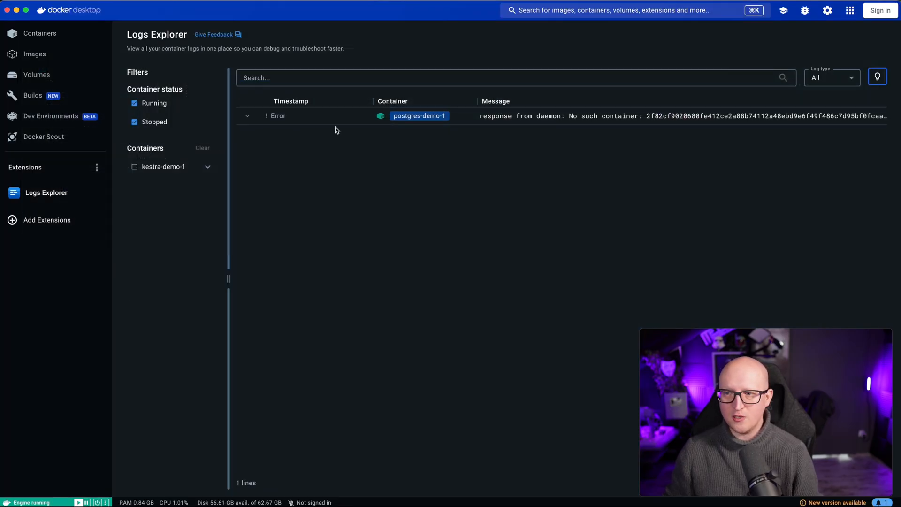
- Browse the Extensions Marketplace, then return to Logs Explorer listing 726 postgres-demo-1 log lines
click(39, 33)
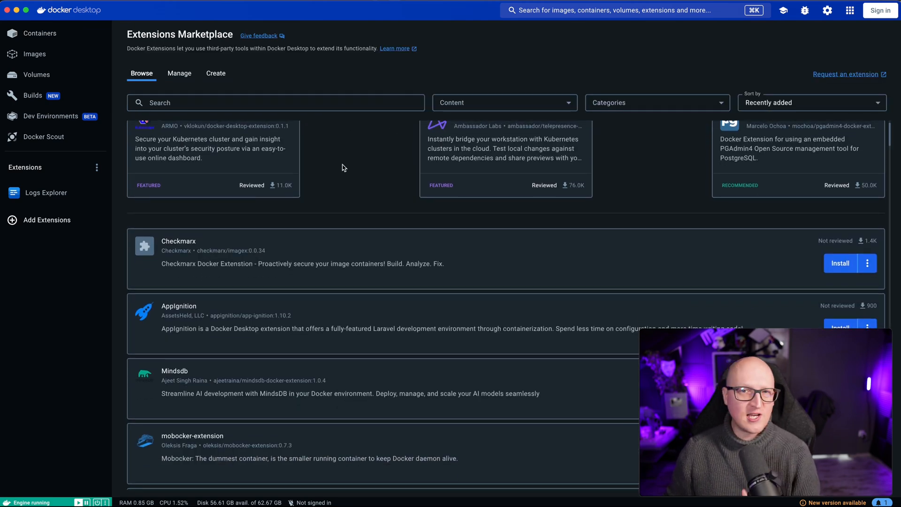
scroll(down, 3)
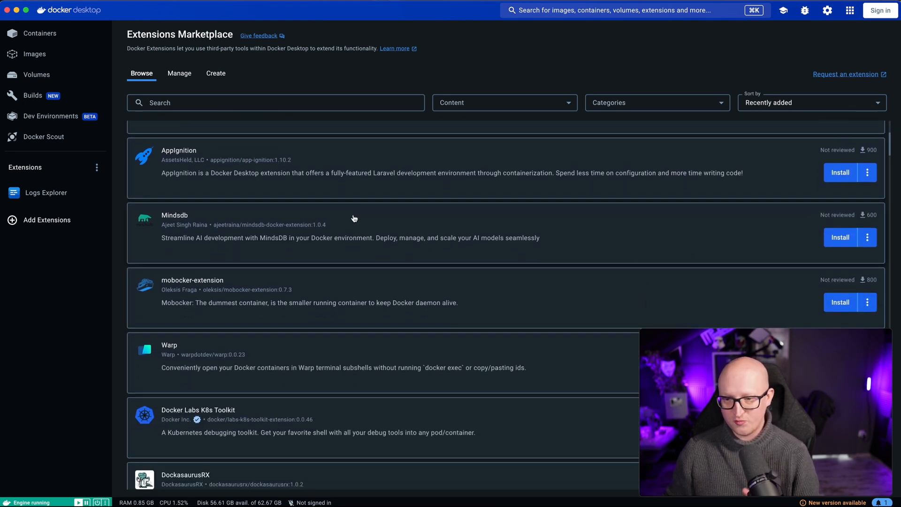
click(46, 192)
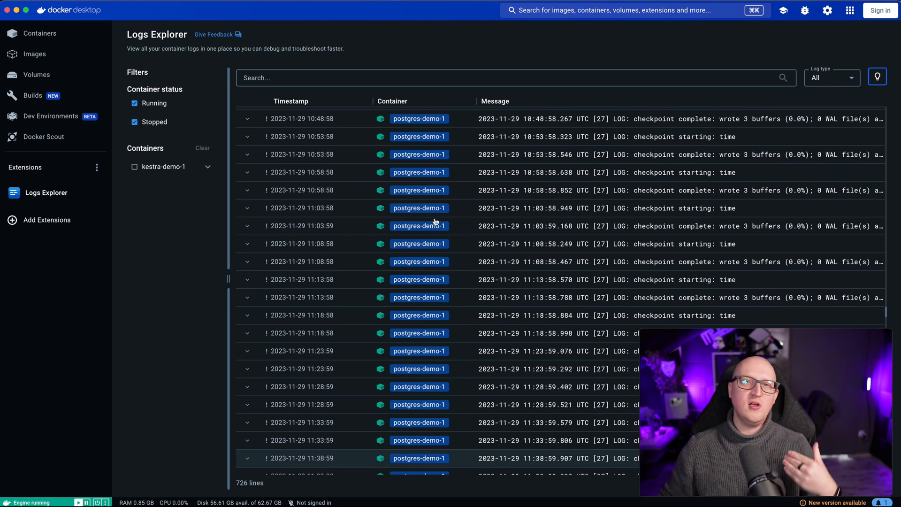
- Filter Logs Explorer by 'error', expand the postgres-demo-1 error entry, then go to Add Extensions
click(338, 77)
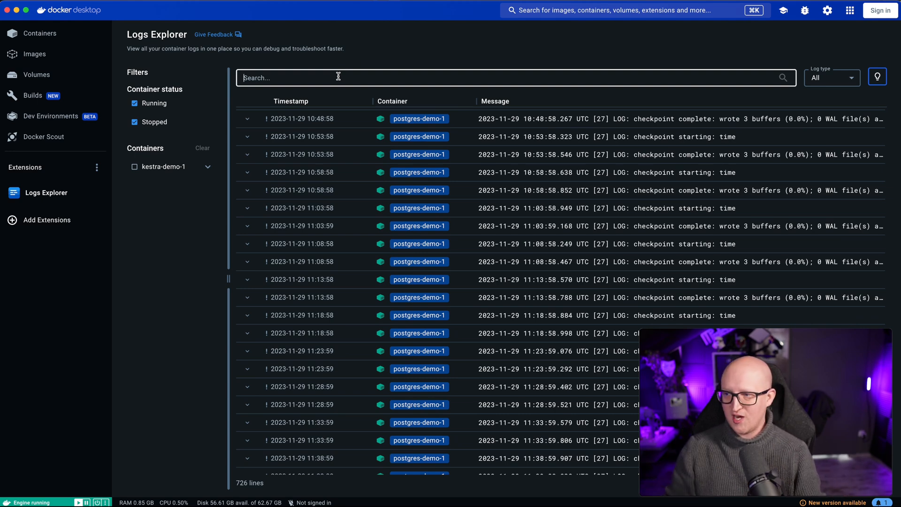
text(error)
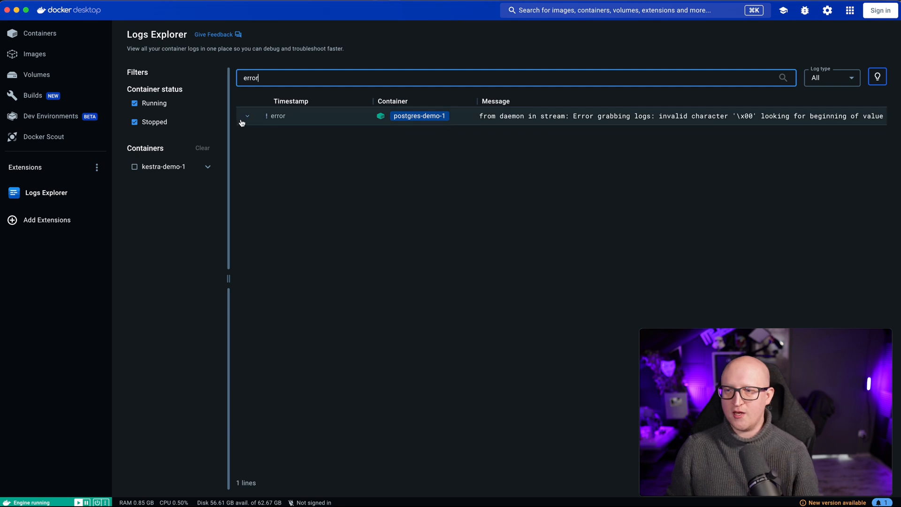
click(247, 116)
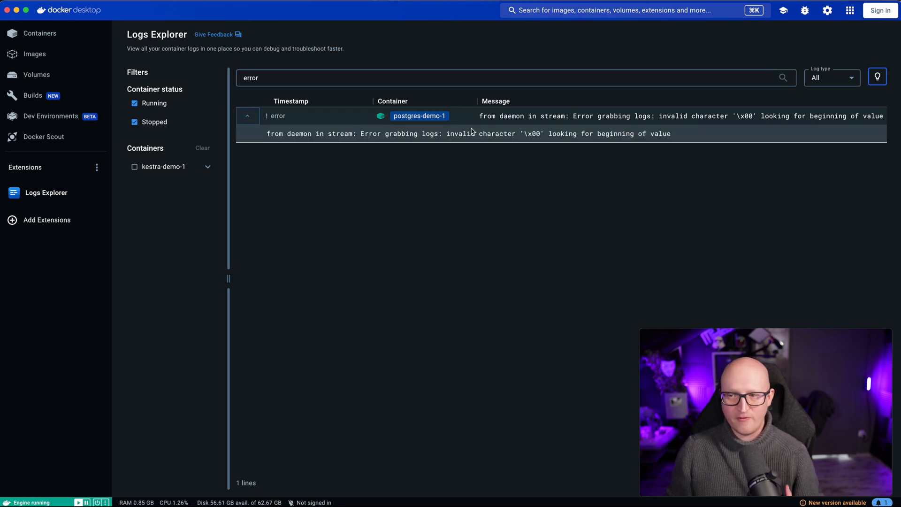
click(830, 77)
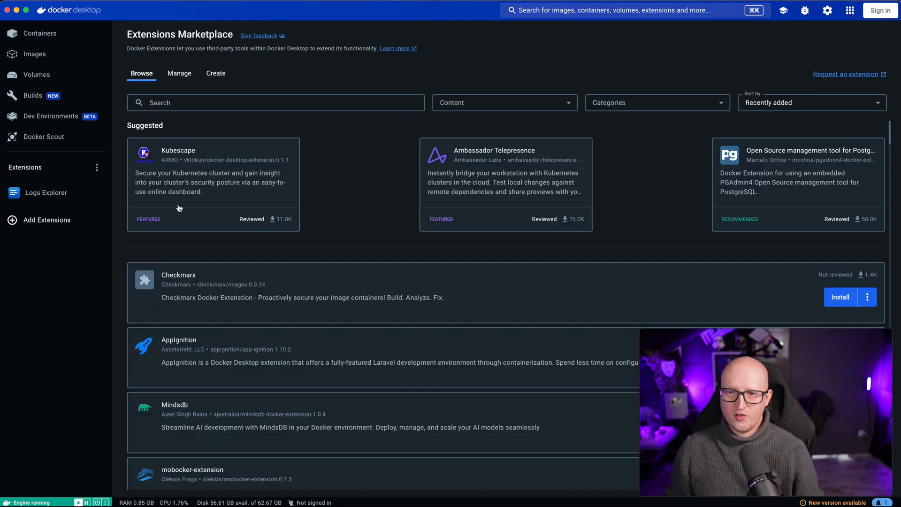
mouse_move(394, 169)
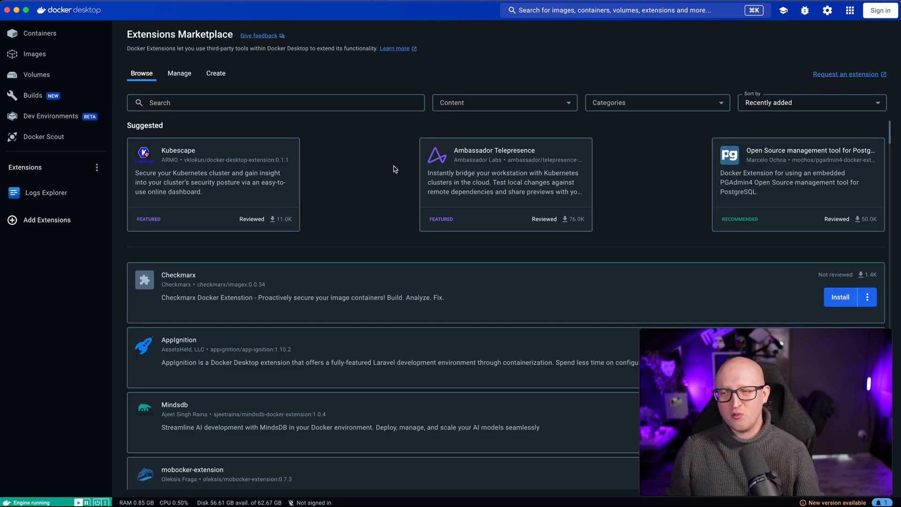
mouse_move(353, 241)
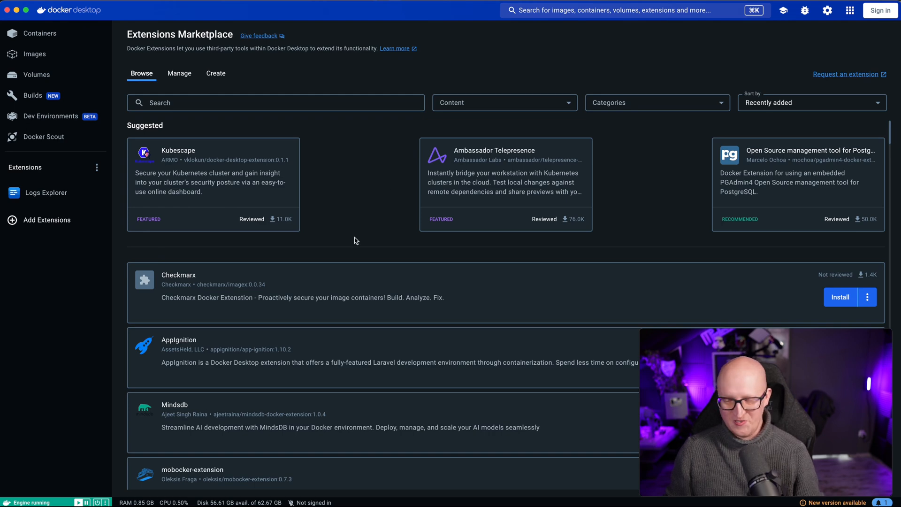